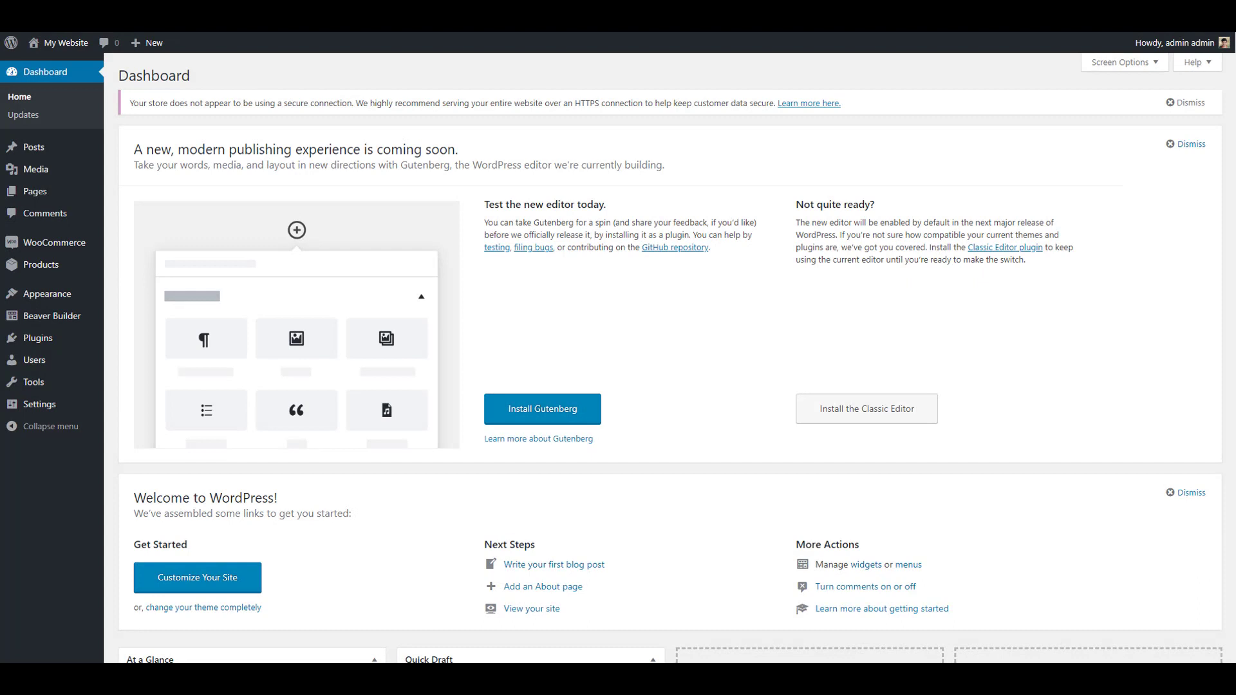
pyautogui.moveTo(35, 190)
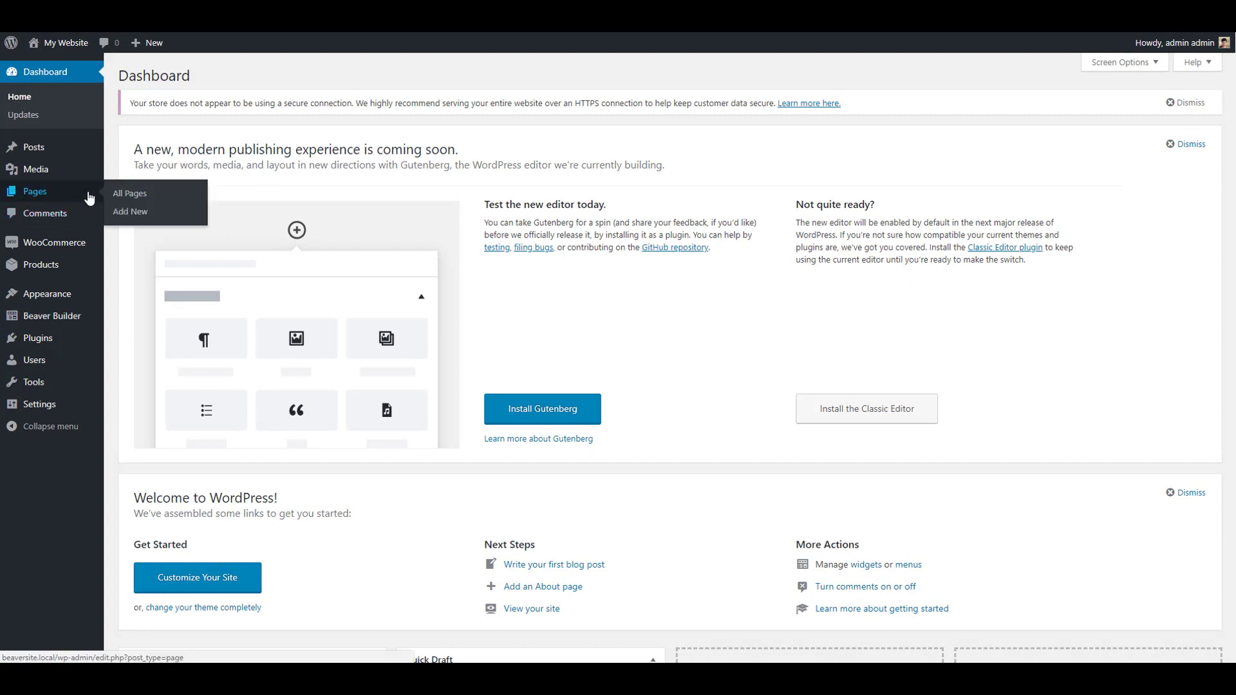
# Step: From the admin Pages list, launch the Checkout page in Beaver Builder
pyautogui.click(129, 193)
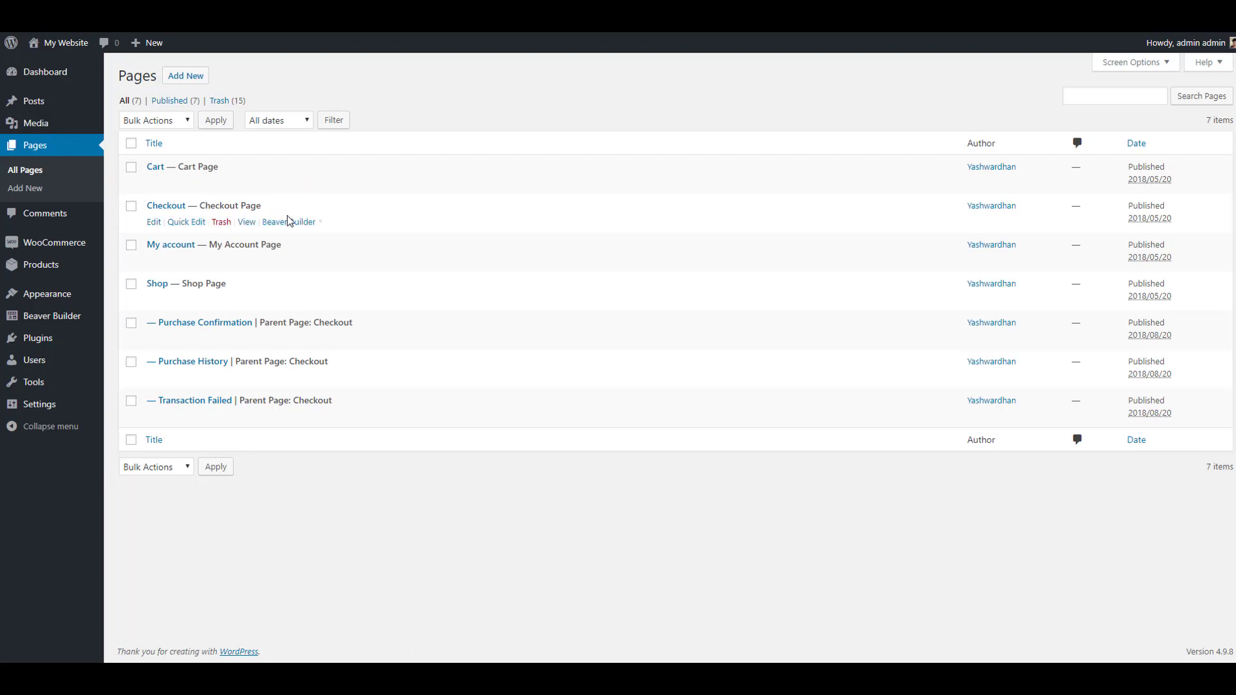
pyautogui.click(288, 222)
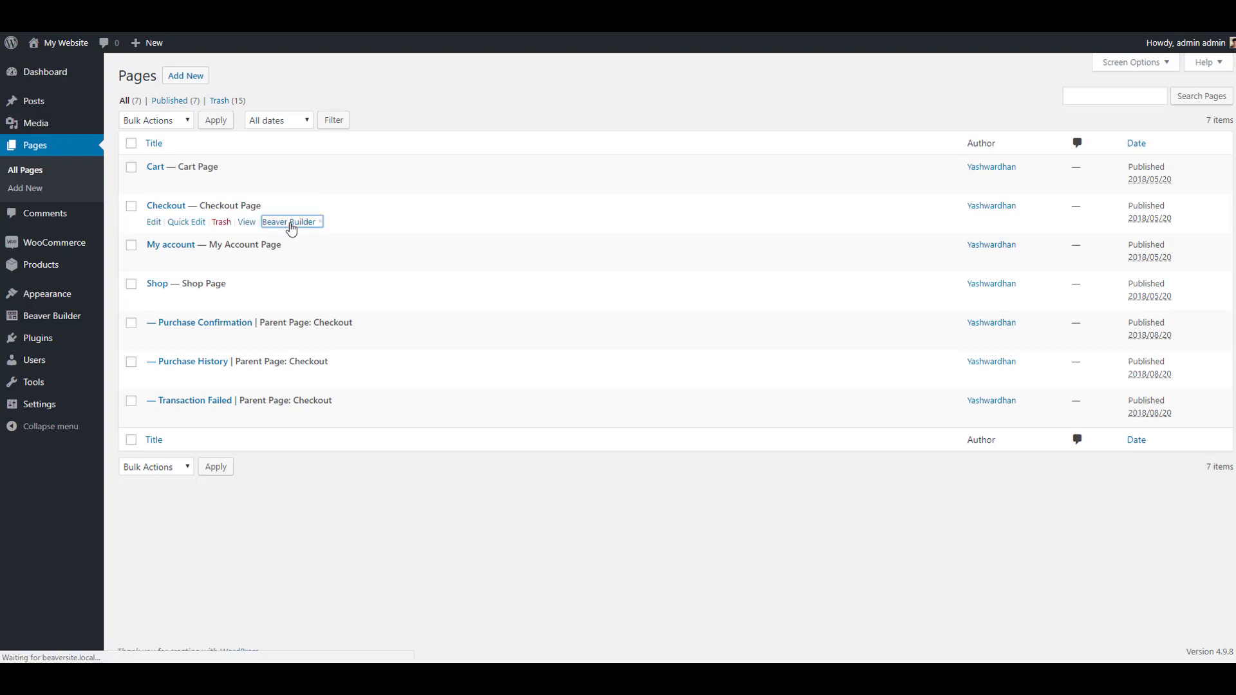
# Step: Delete the woocommerce_checkout shortcode text module, confirming, so the page content is empty
pyautogui.click(288, 222)
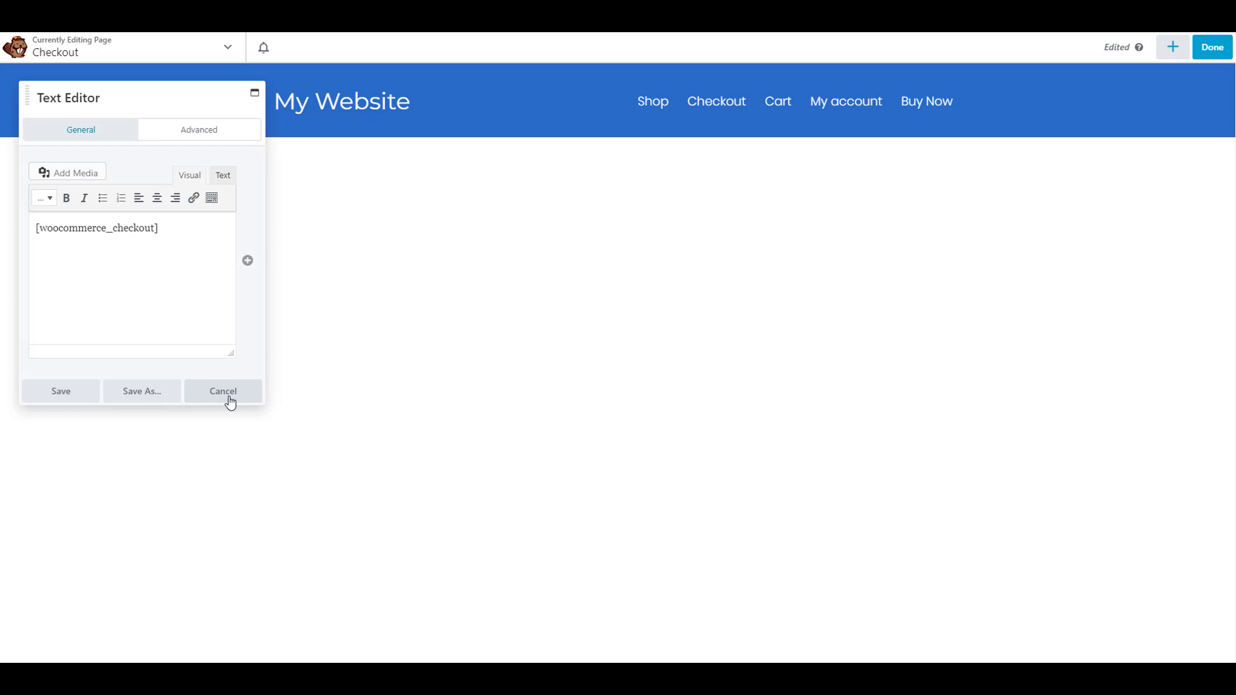
pyautogui.click(223, 391)
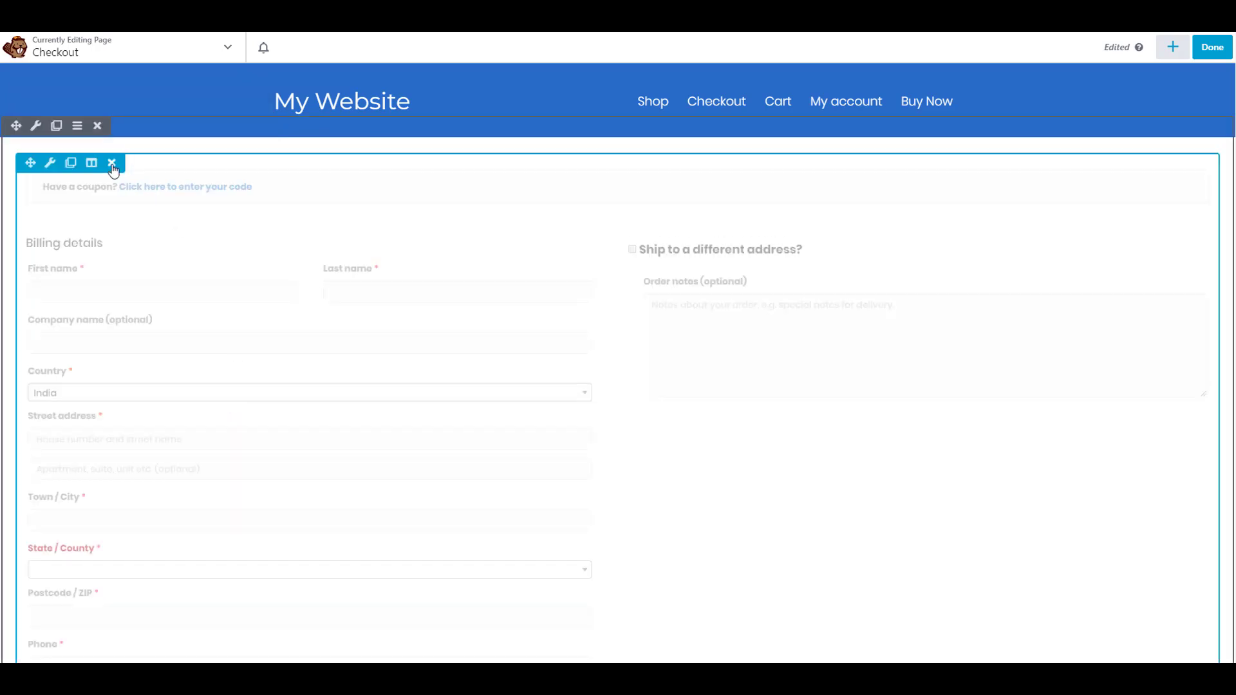
pyautogui.click(111, 163)
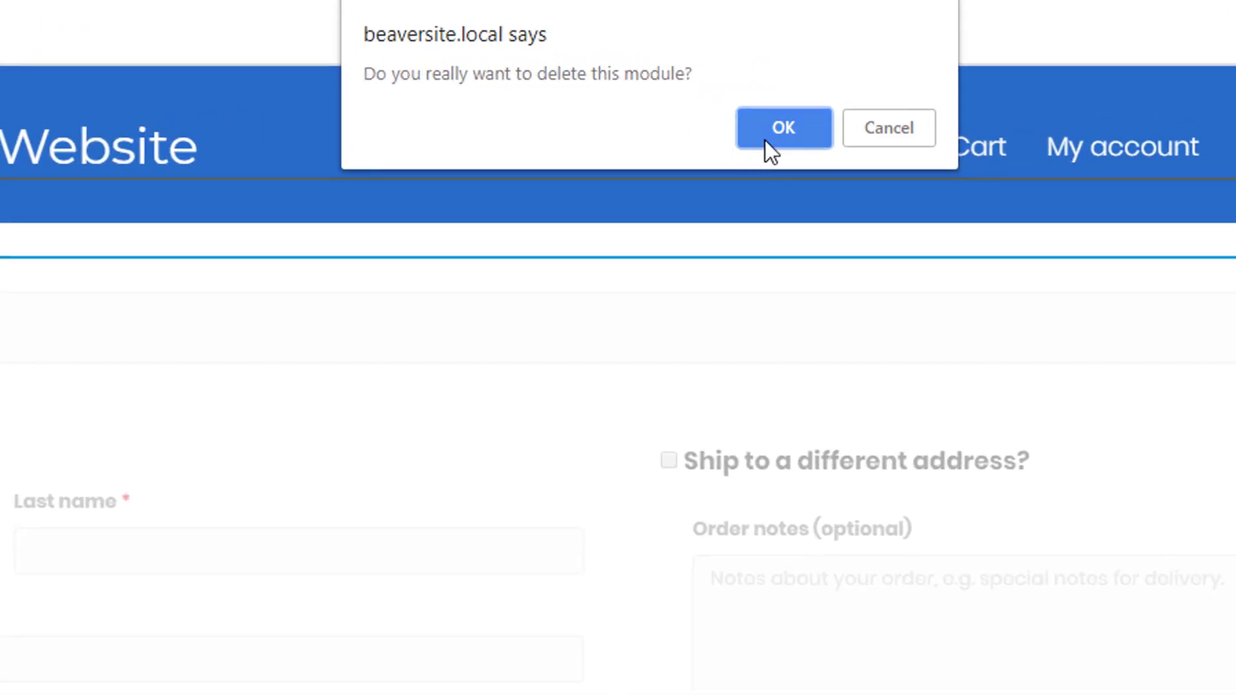
pyautogui.click(783, 127)
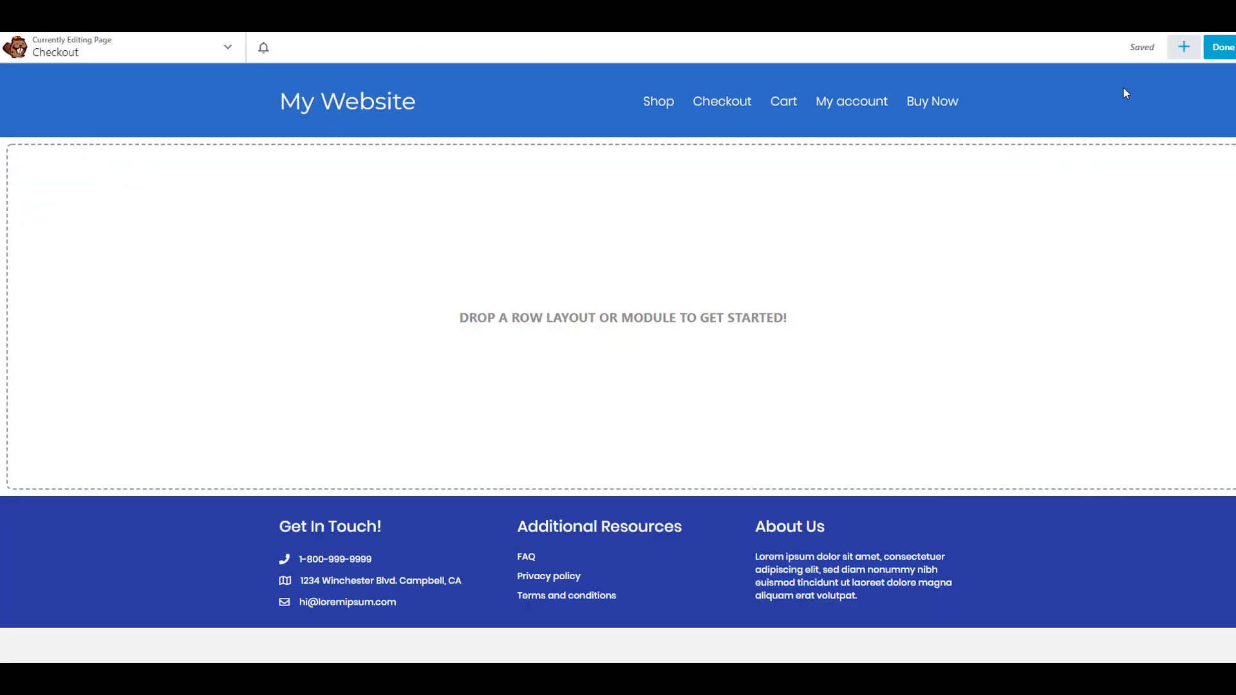
# Step: Add a WooPack Checkout module from the WooPack Modules group and dock its settings left
pyautogui.click(1185, 47)
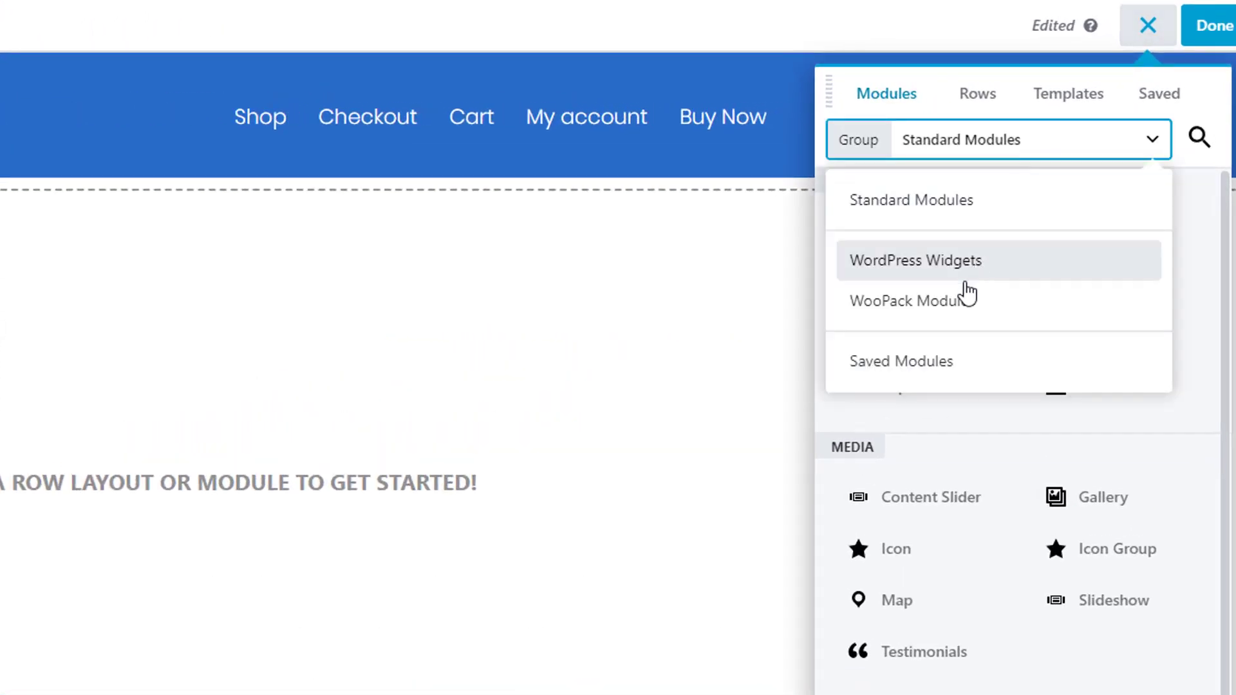
pyautogui.click(914, 301)
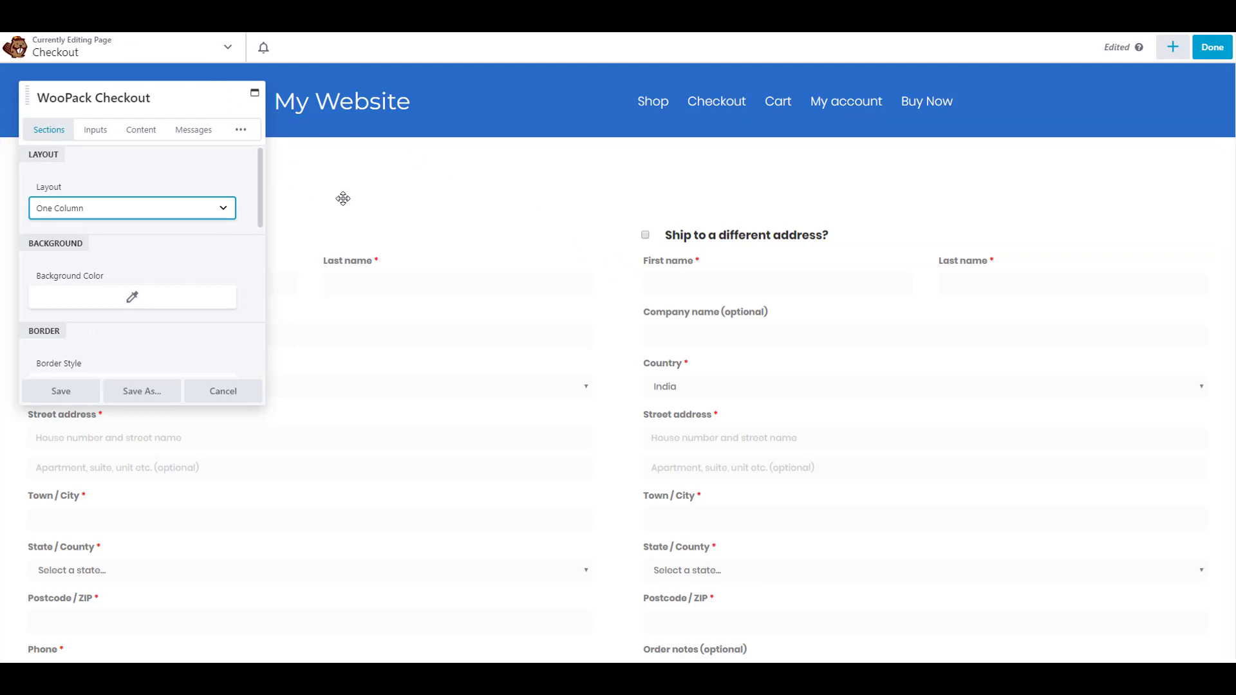
pyautogui.moveTo(142, 98); pyautogui.dragTo(350, 198)
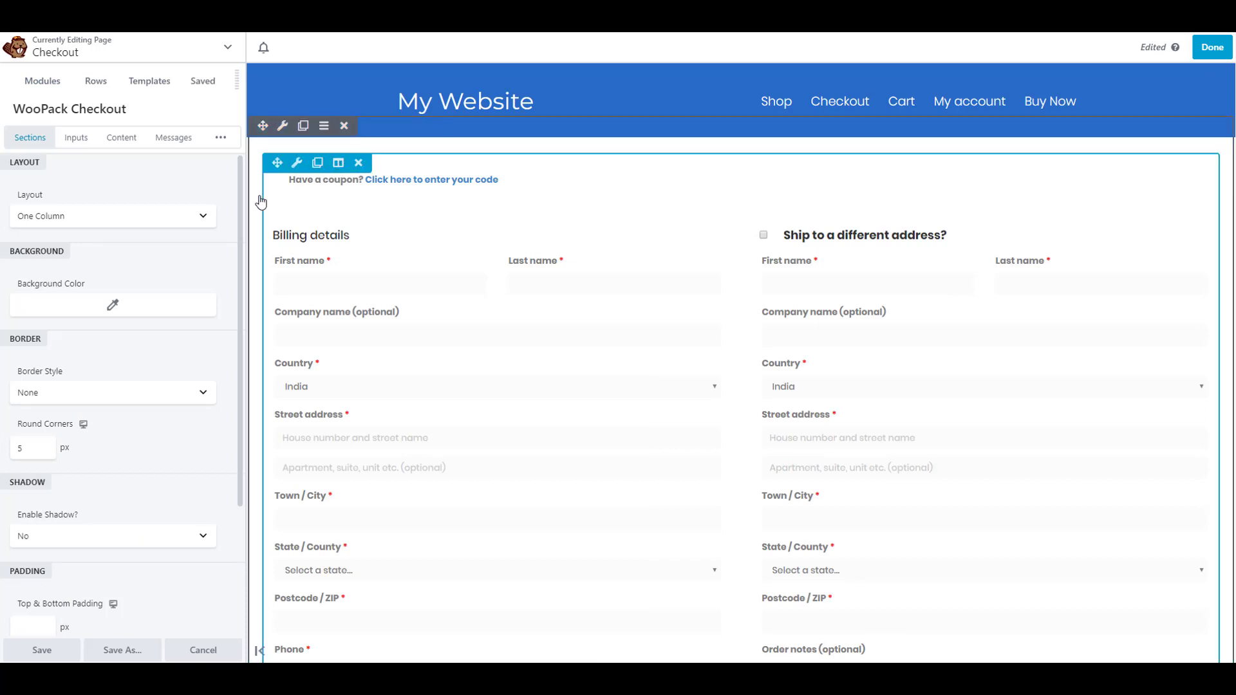
# Step: Set the Sections layout to Two Column with widths 60 and 38, and start picking a background colour
pyautogui.click(114, 216)
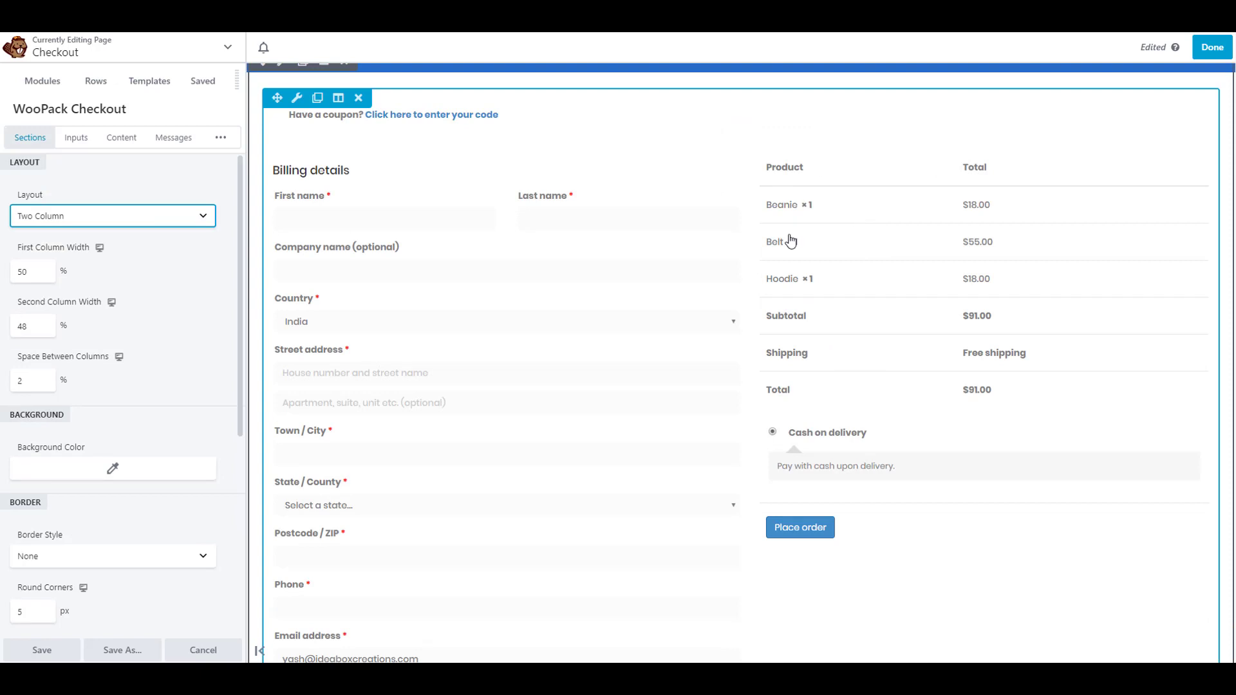
pyautogui.click(28, 271)
pyautogui.write('60')
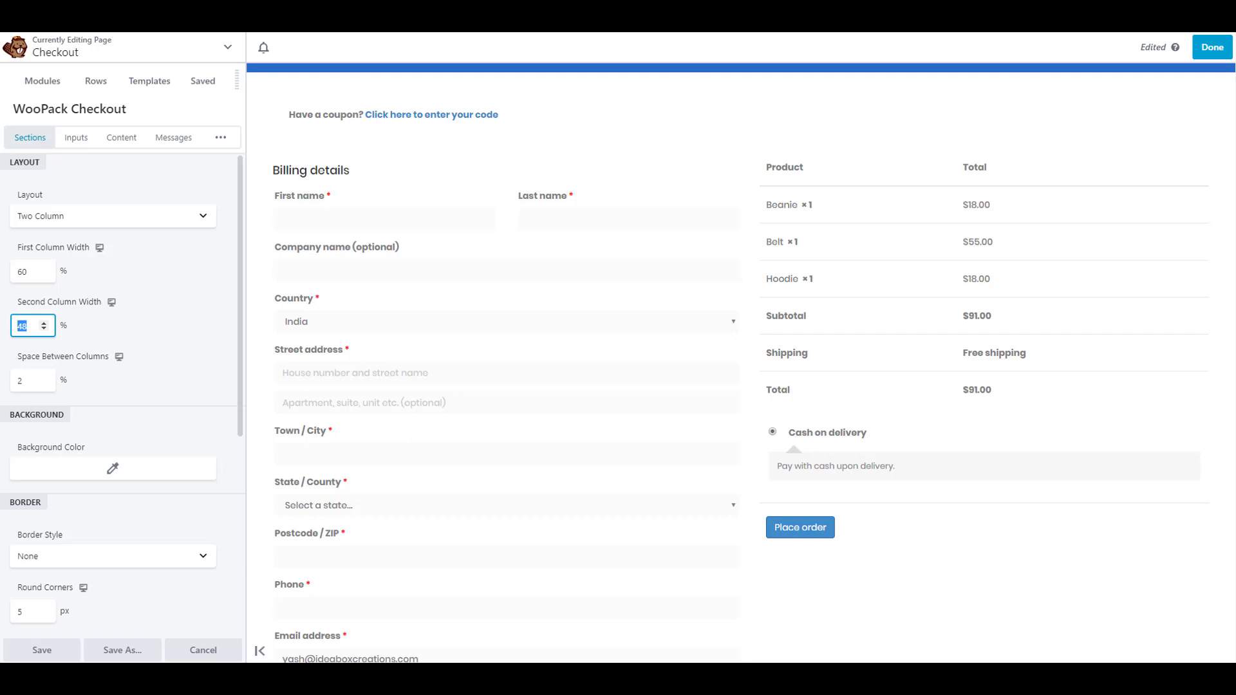
pyautogui.write('38')
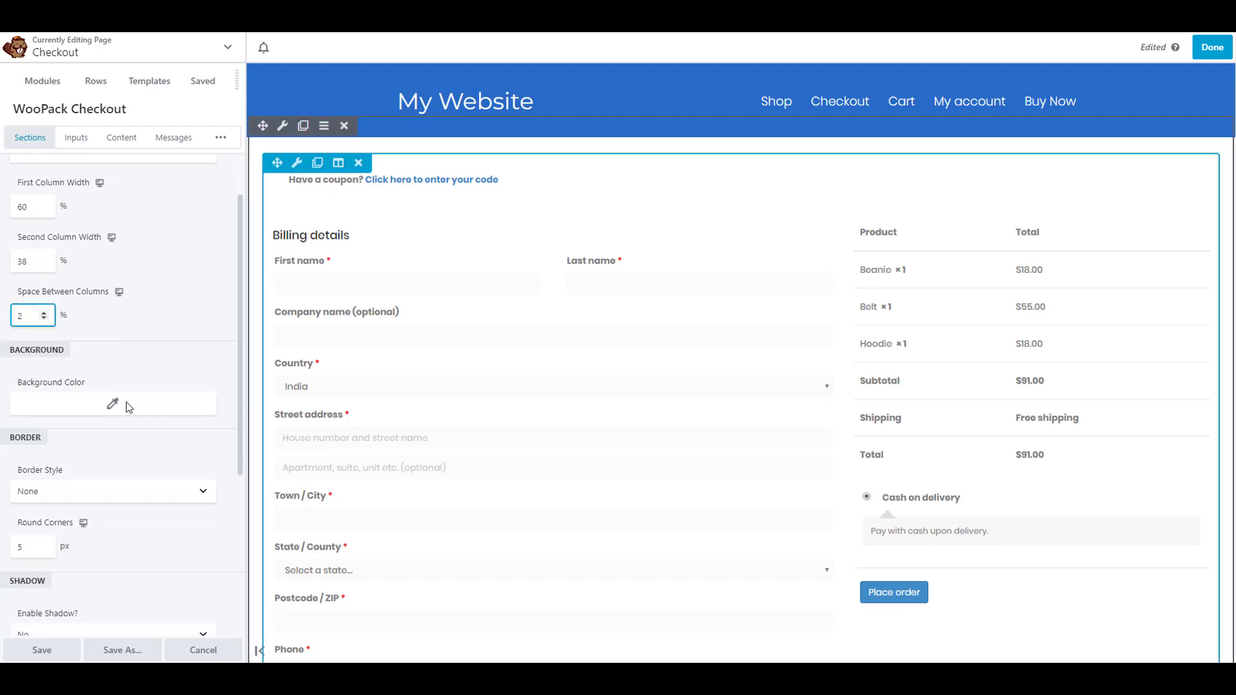
pyautogui.click(96, 403)
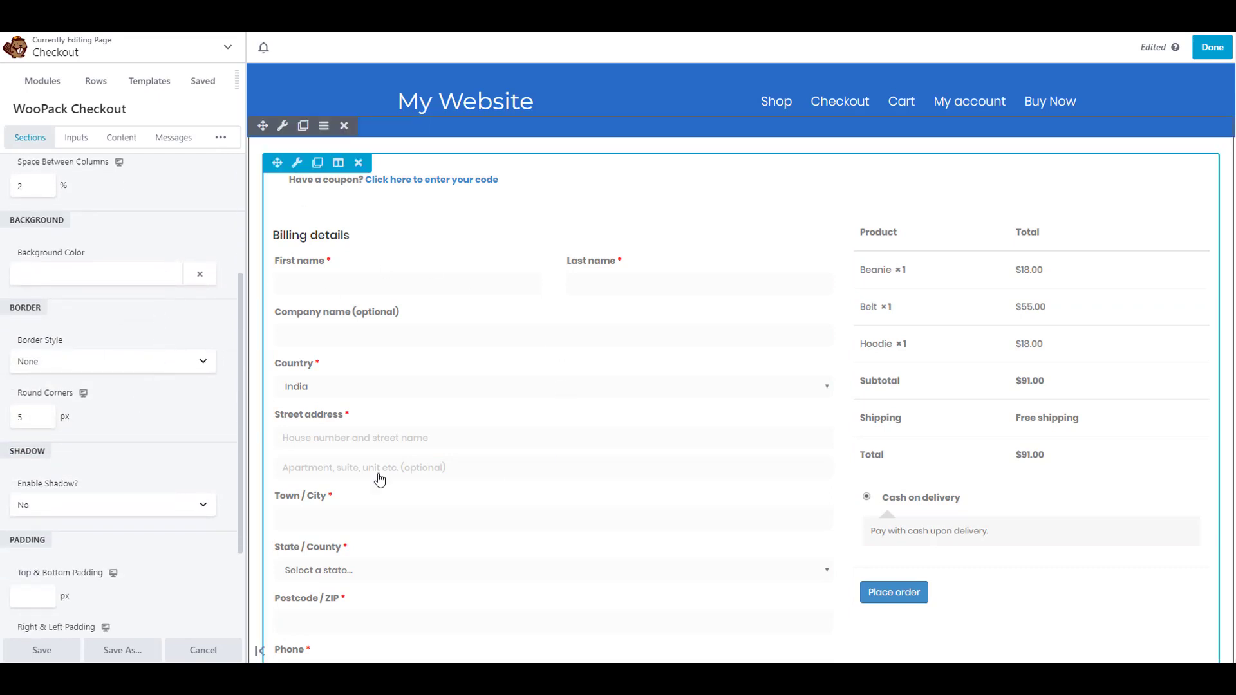
# Step: Give the sections Round Corners 0, Top & Bottom Padding 10 and Right & Left Padding 20
pyautogui.scroll(-3)
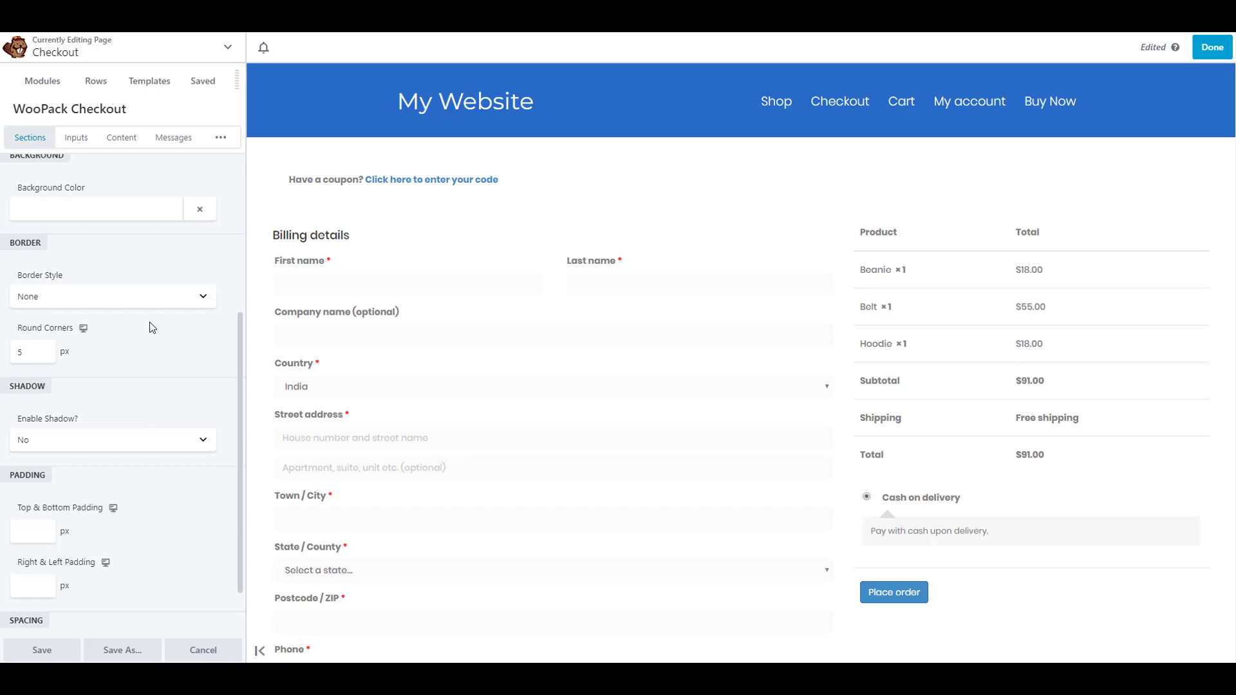
pyautogui.click(32, 351)
pyautogui.write('0')
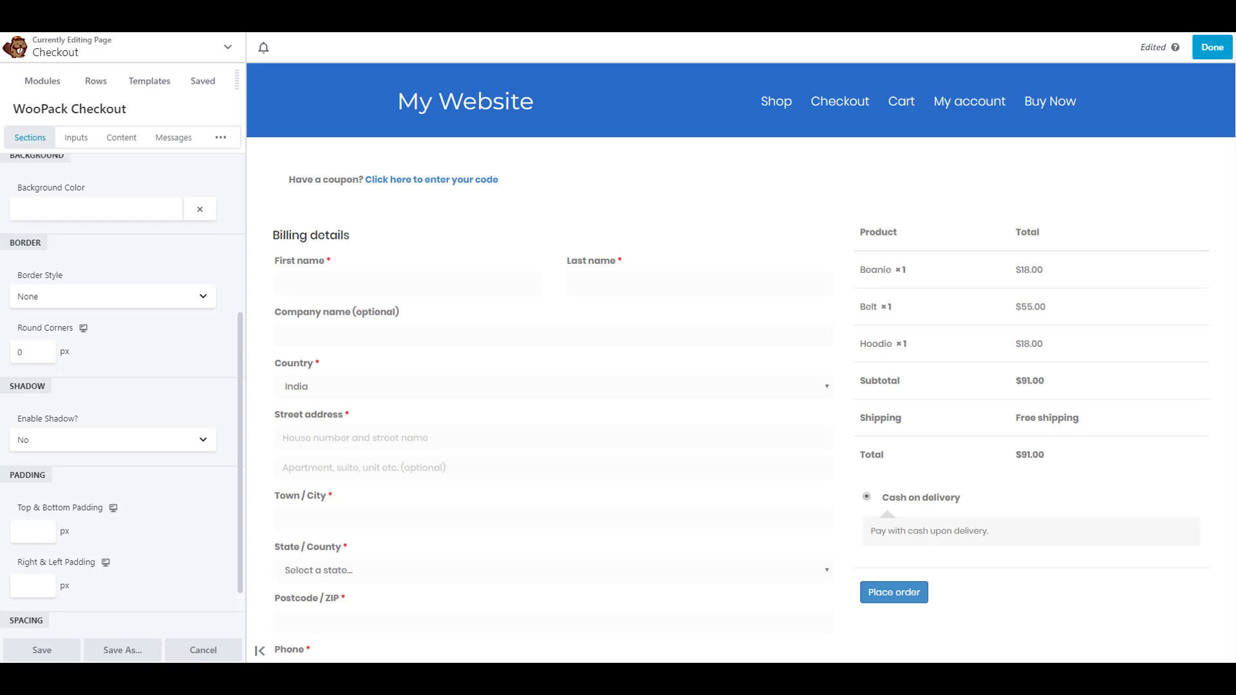
pyautogui.scroll(-3)
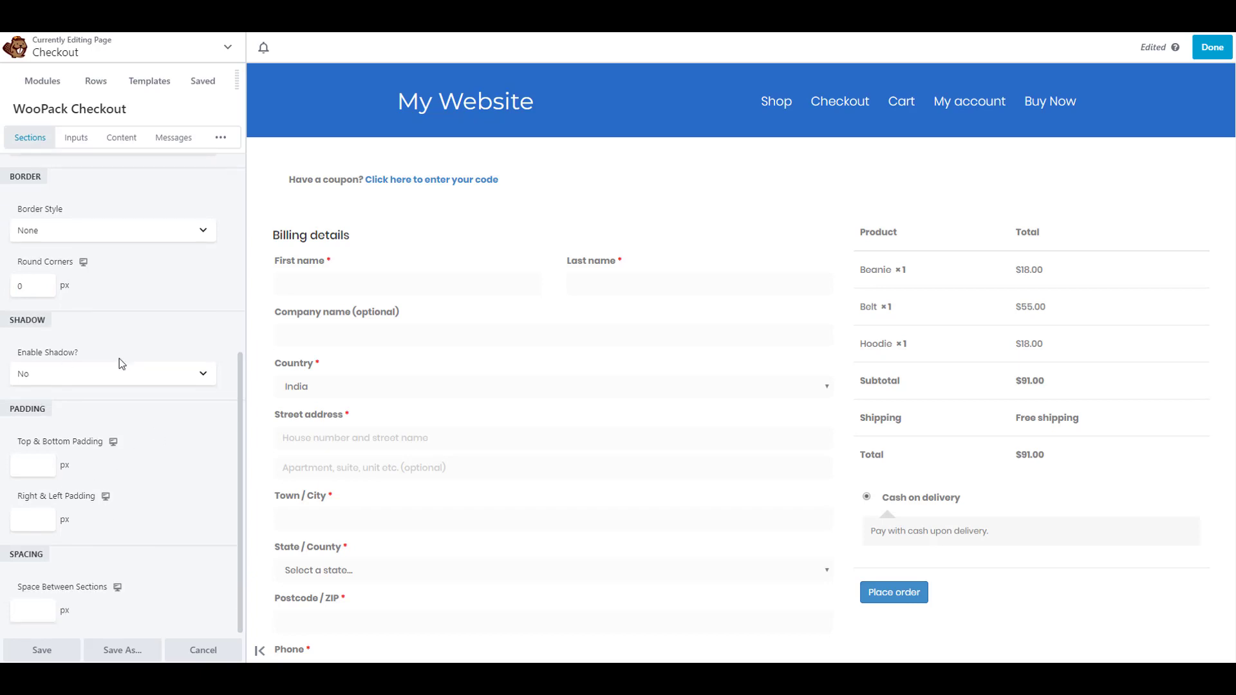
pyautogui.write('10')
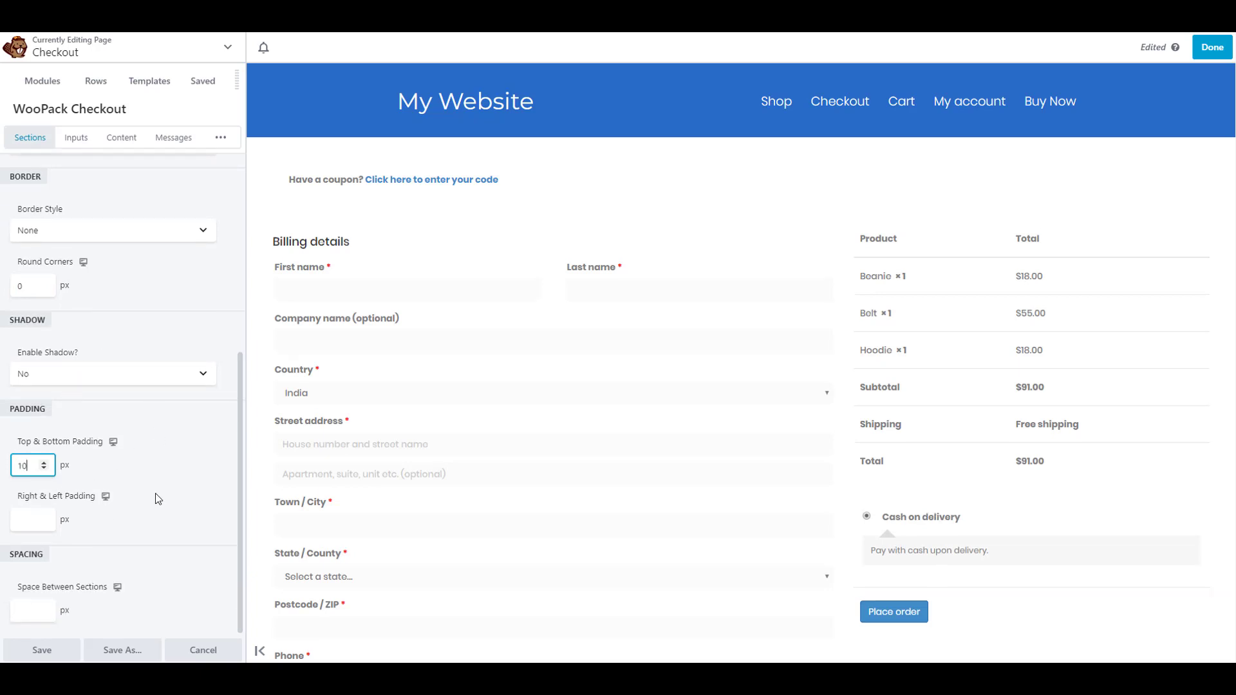
pyautogui.write('20')
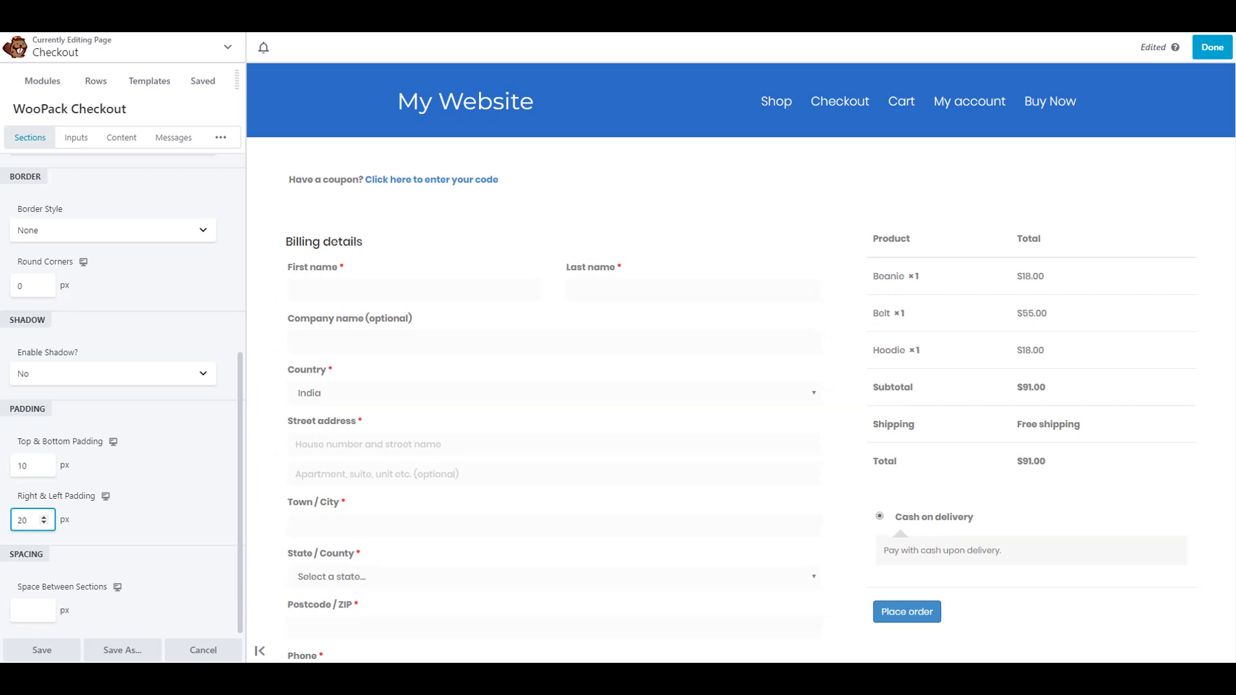
pyautogui.click(75, 136)
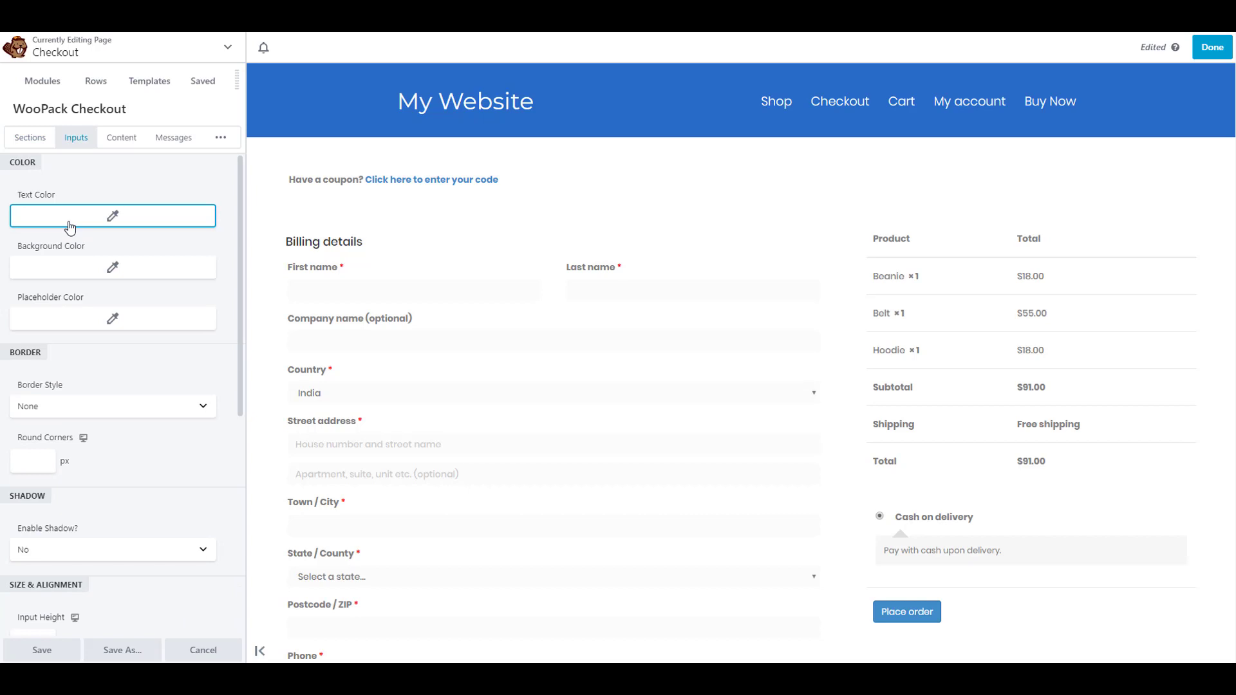
# Step: Give the input fields a light grey background, a border style and Margin Bottom 10
pyautogui.click(113, 268)
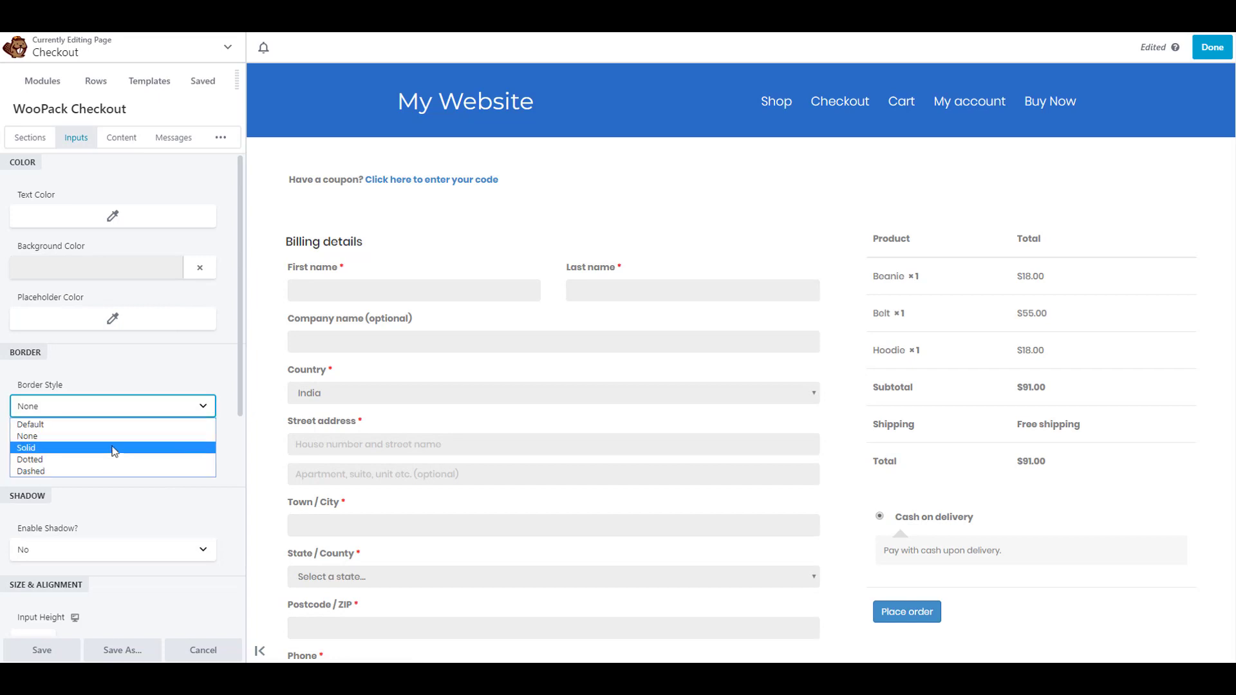
pyautogui.click(21, 448)
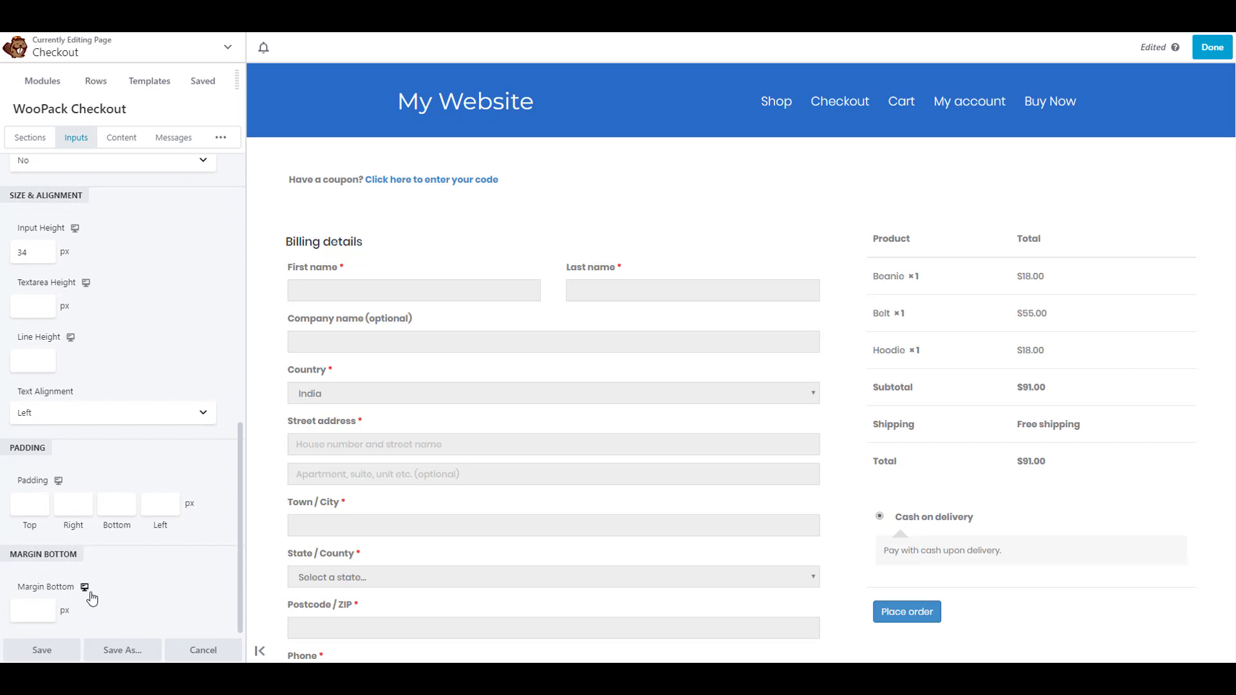
pyautogui.write('10')
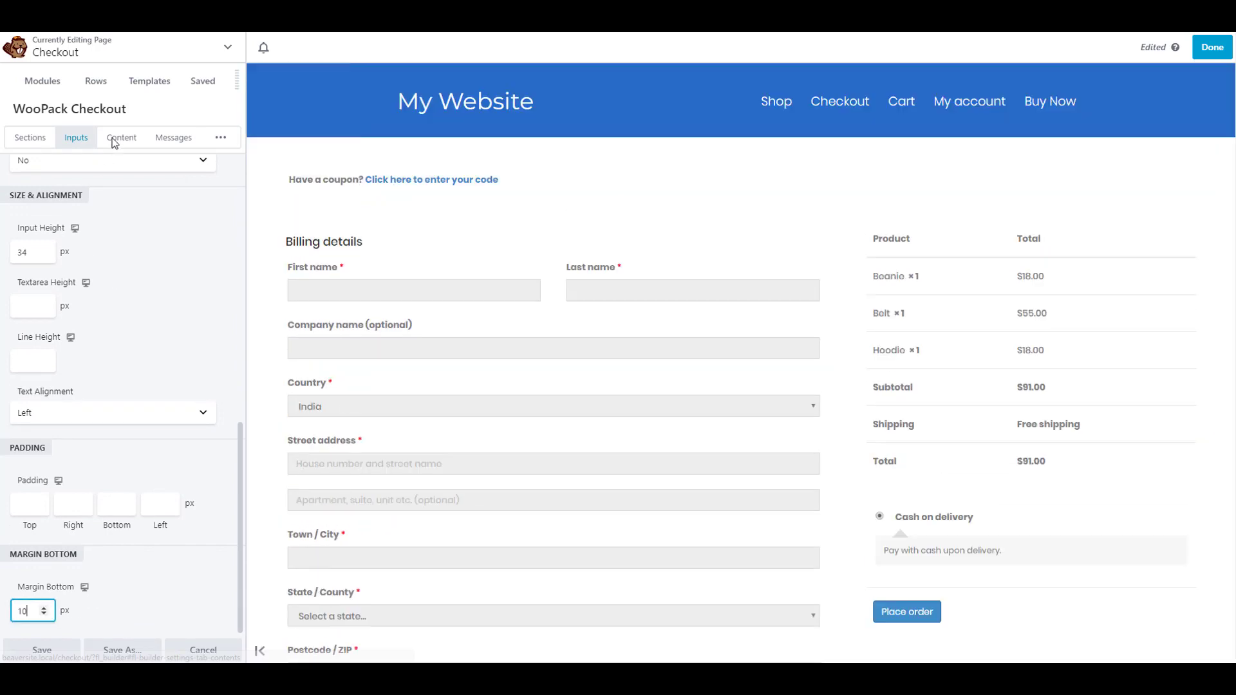
# Step: Review the Content styling options, then view the Errors colour settings under Messages
pyautogui.click(121, 136)
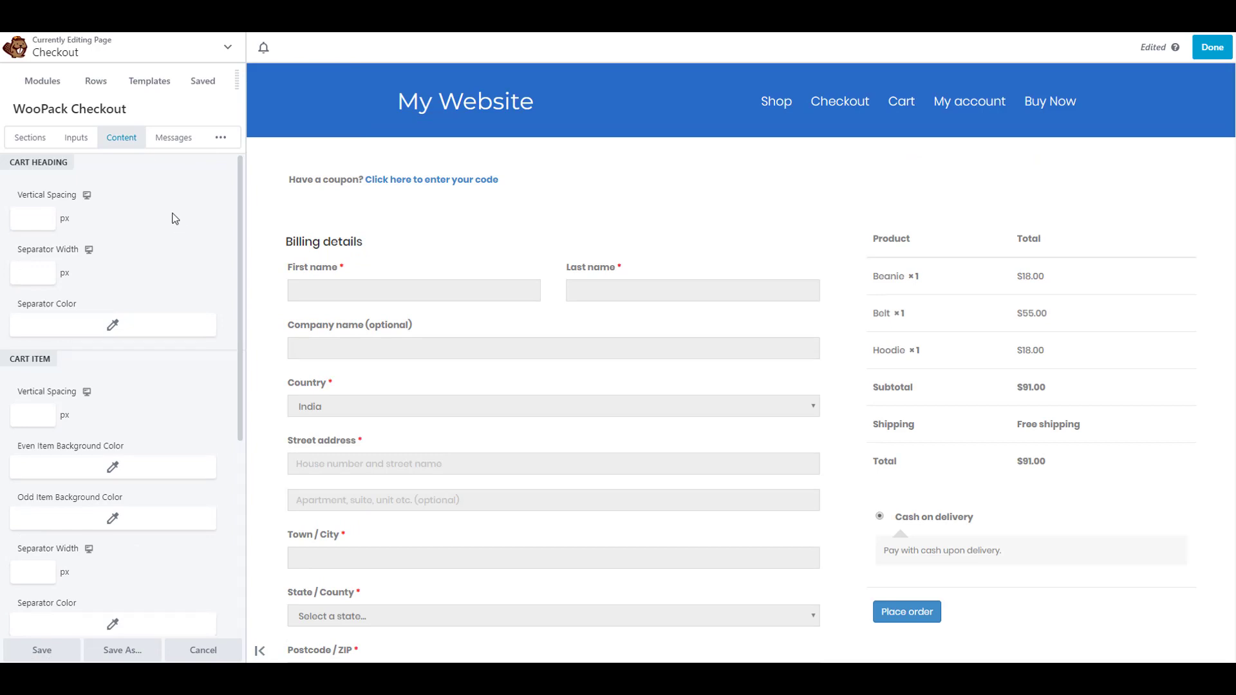
pyautogui.scroll(-3)
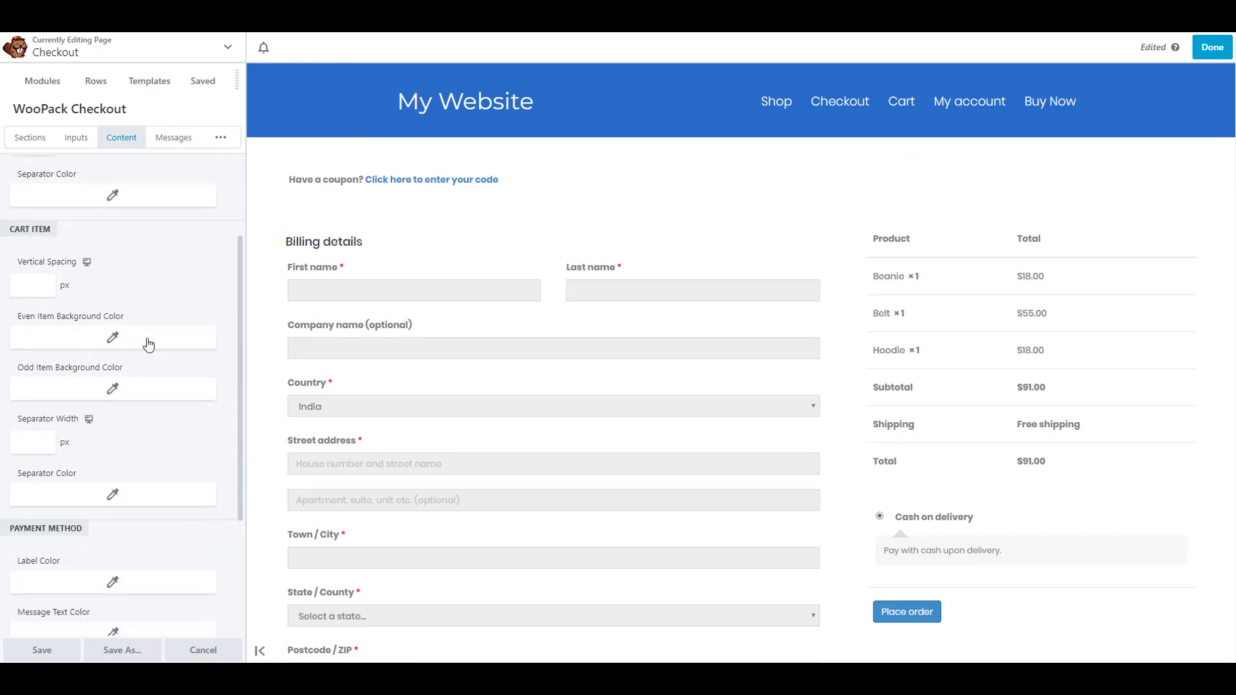
pyautogui.scroll(-3)
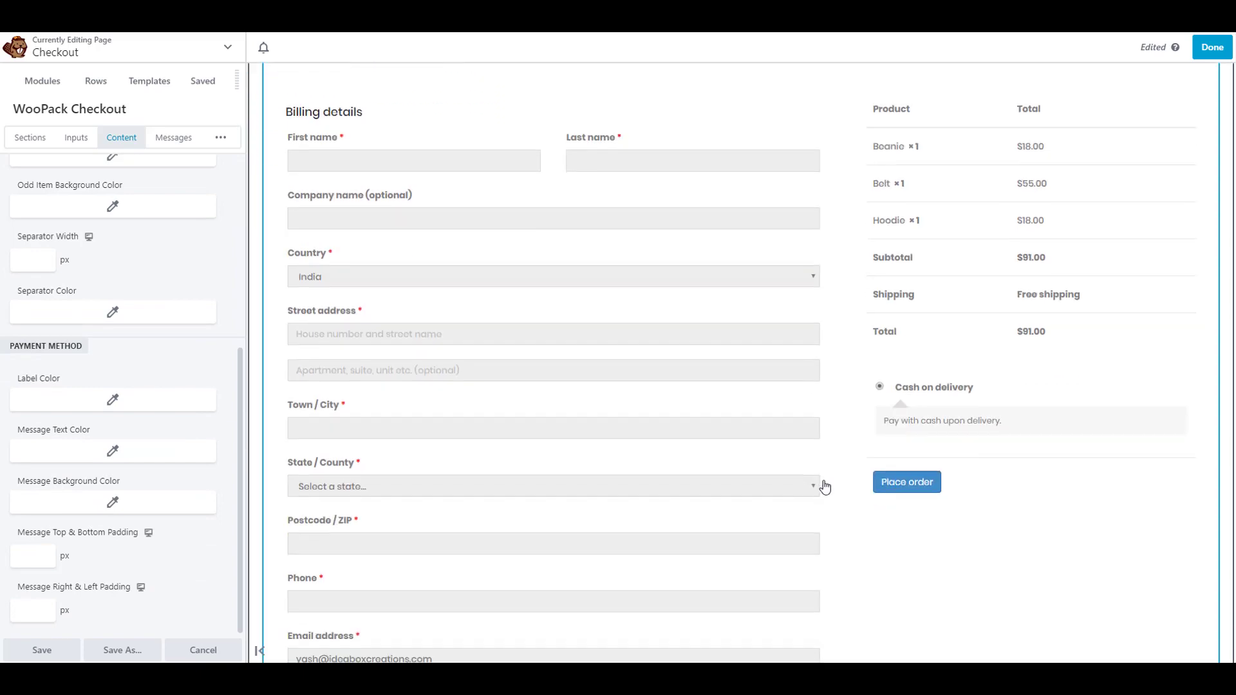
pyautogui.scroll(-3)
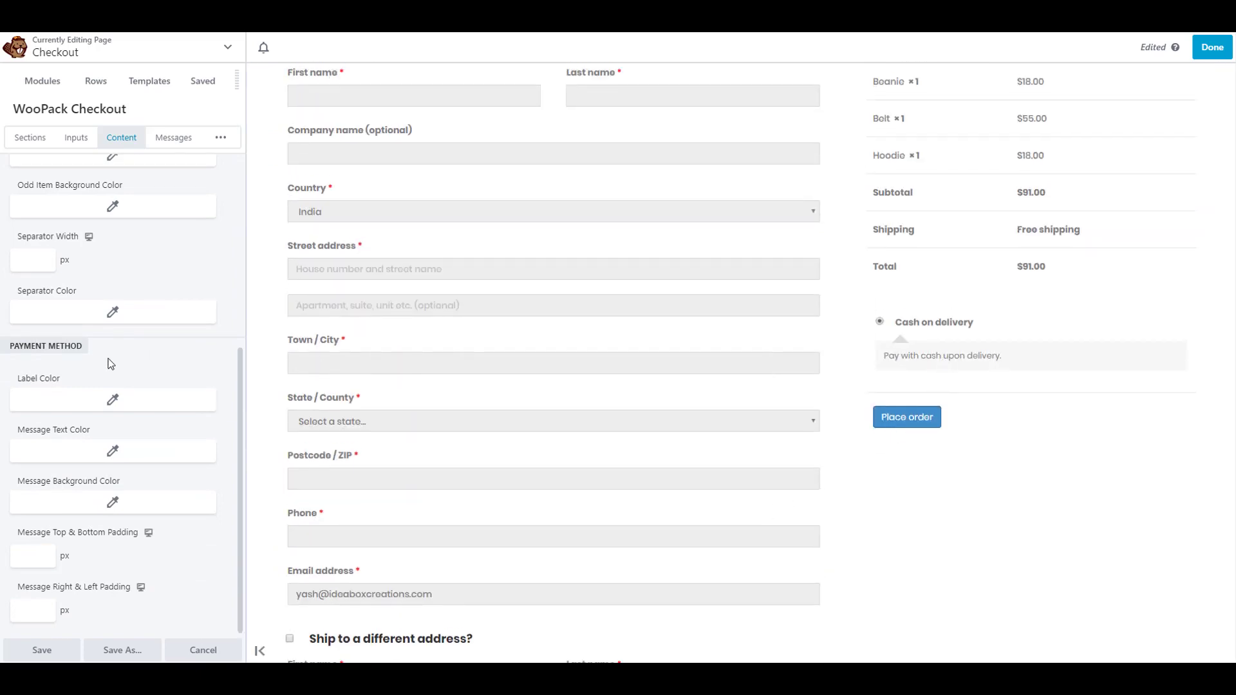
pyautogui.click(173, 136)
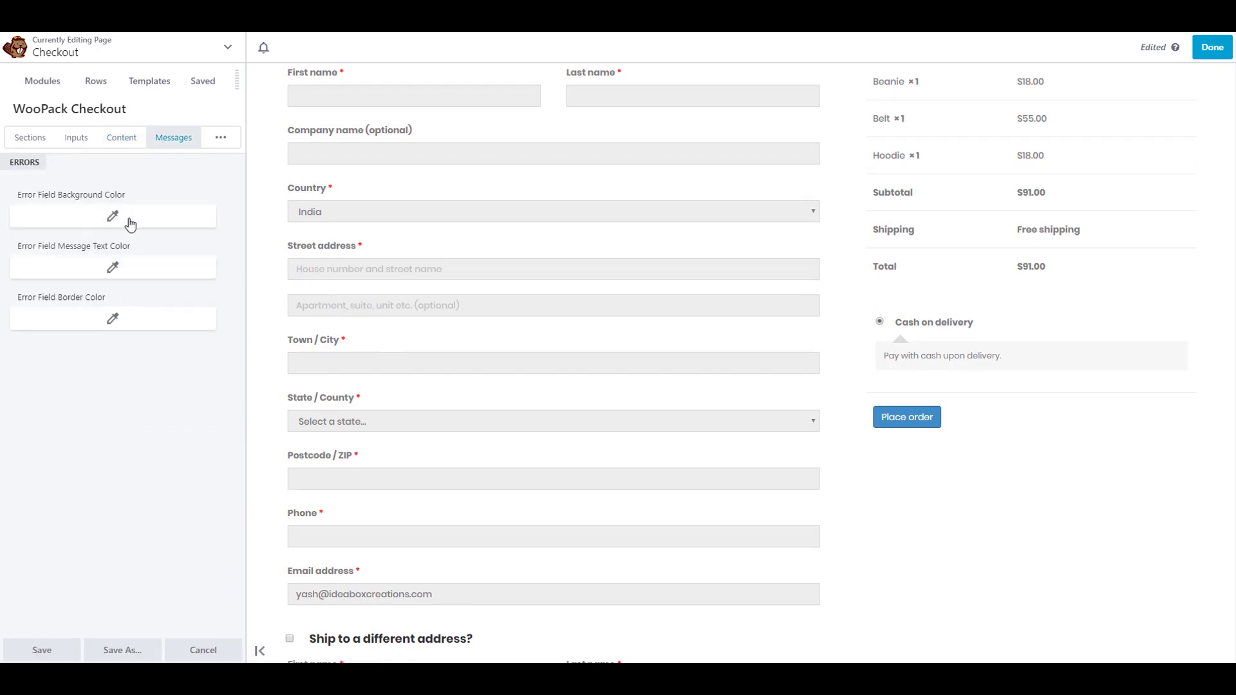
pyautogui.moveTo(96, 319)
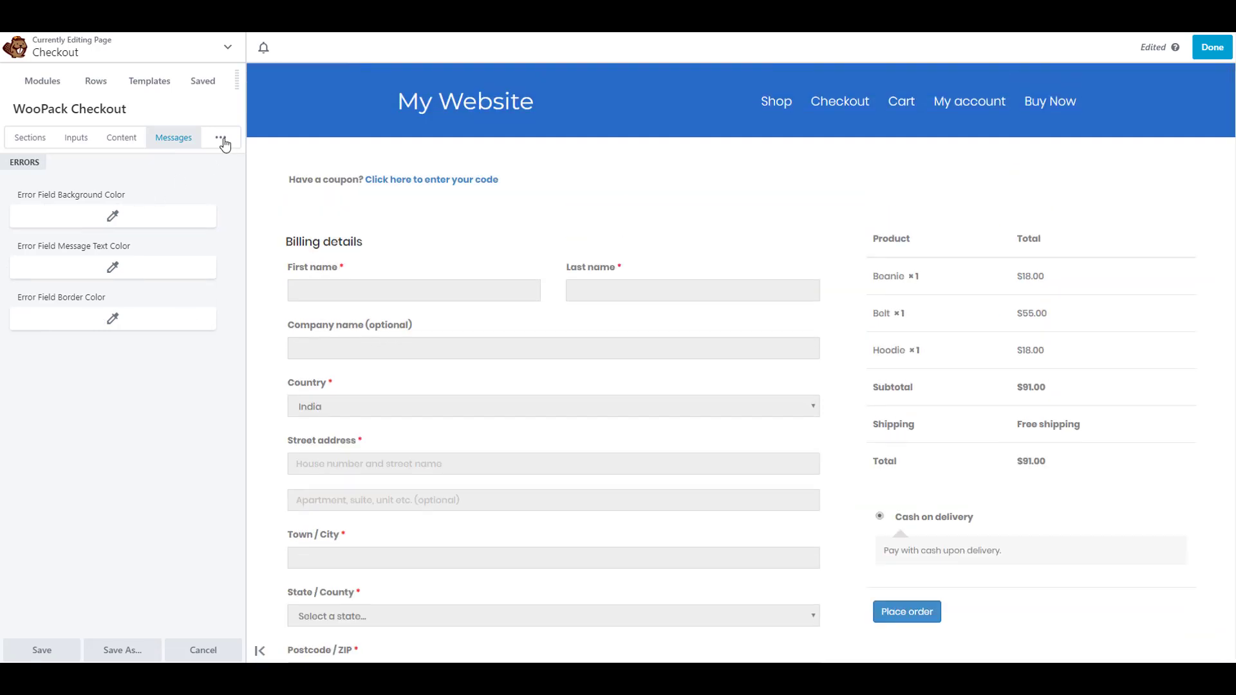
# Step: Right-align the Place order button with Margin Bottom 0, Round Corners 0 and blue background and hover colours
pyautogui.click(222, 136)
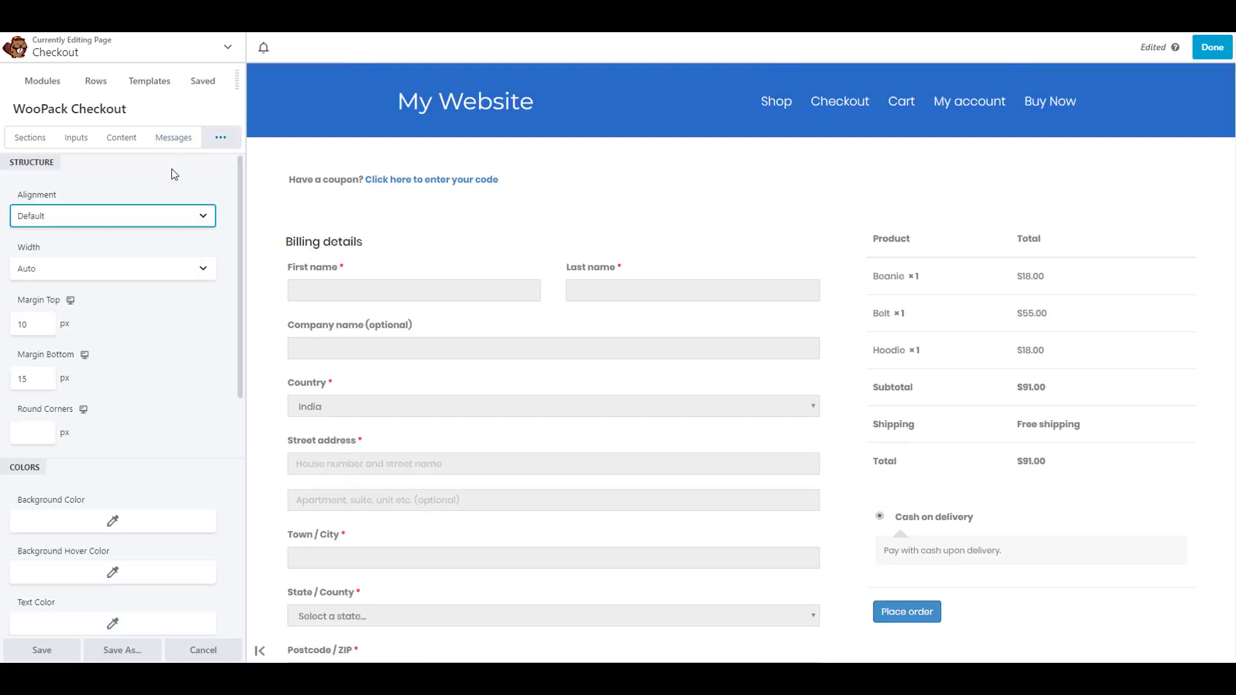
pyautogui.click(112, 217)
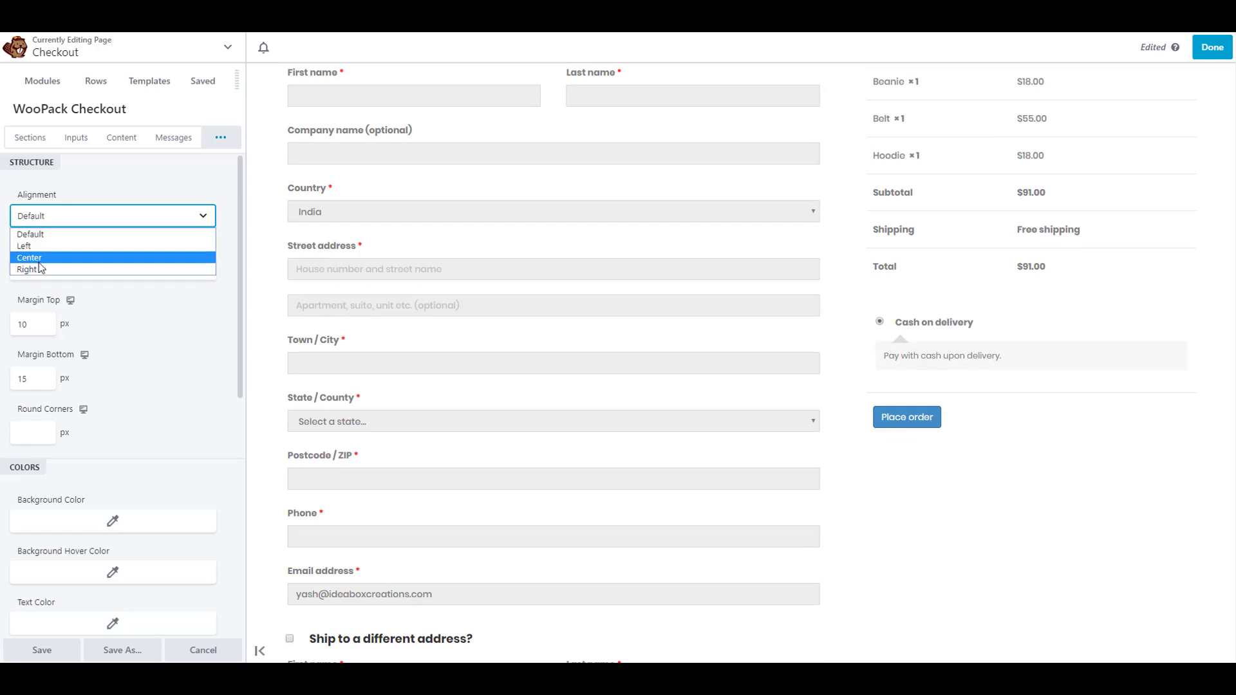
pyautogui.click(28, 269)
pyautogui.write('0')
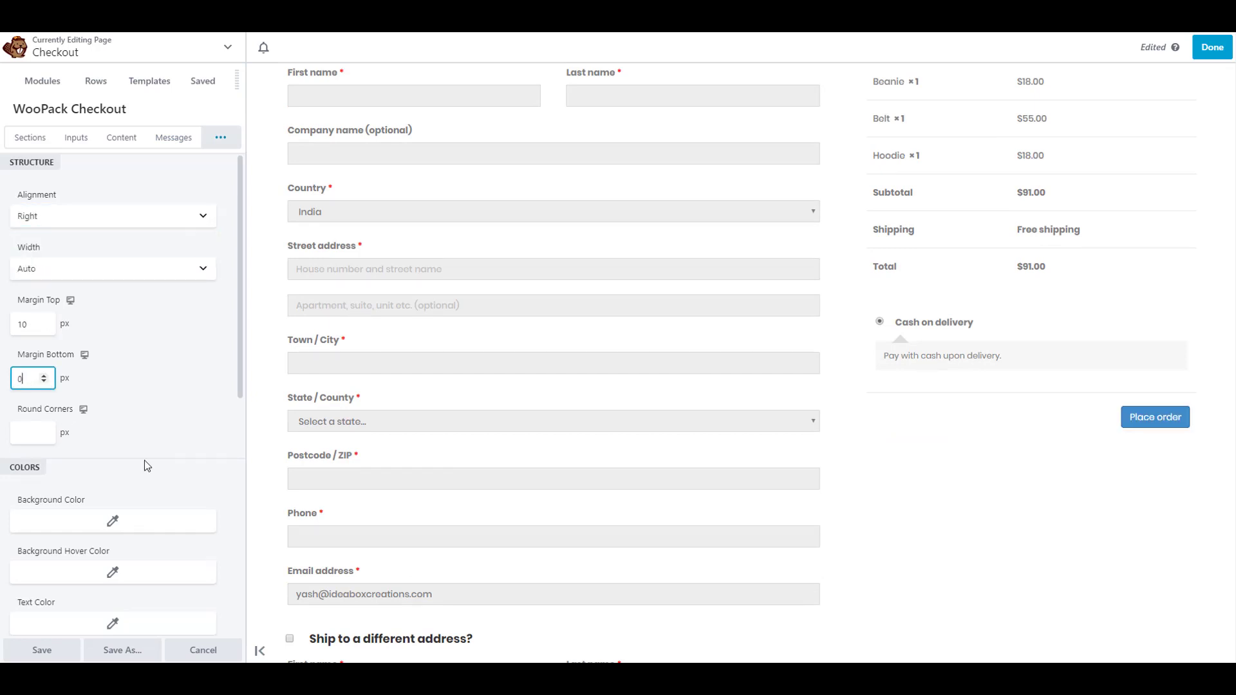
pyautogui.click(28, 433)
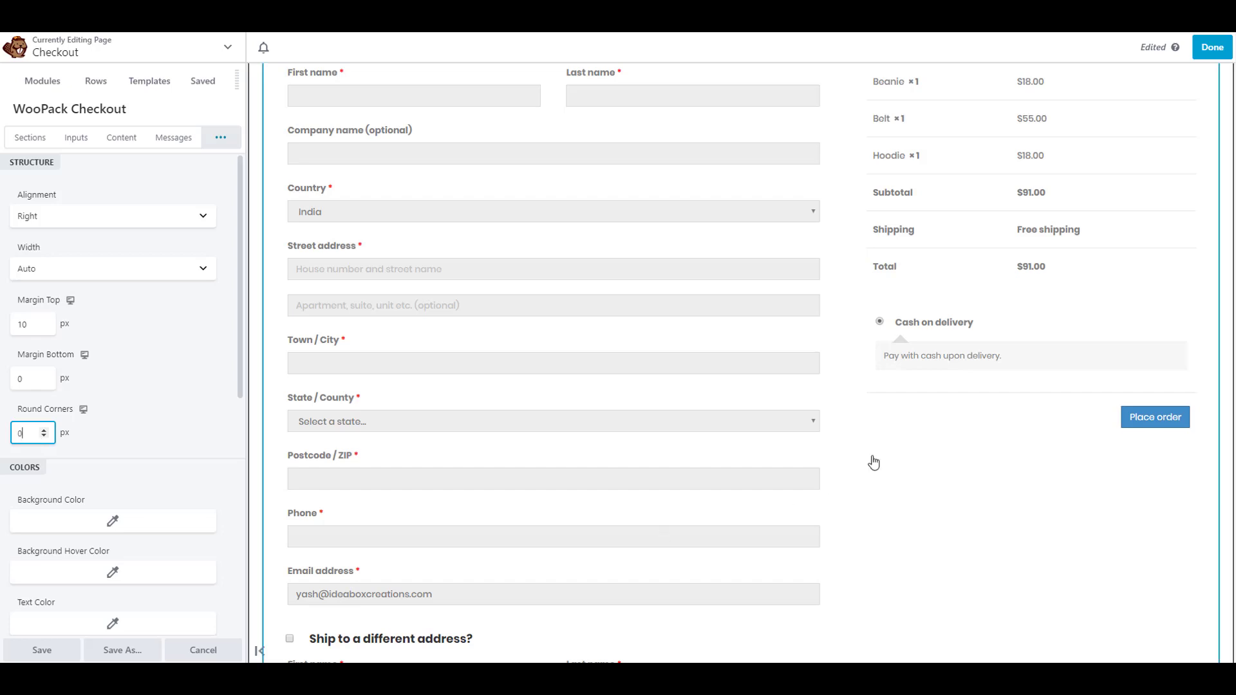
pyautogui.scroll(-3)
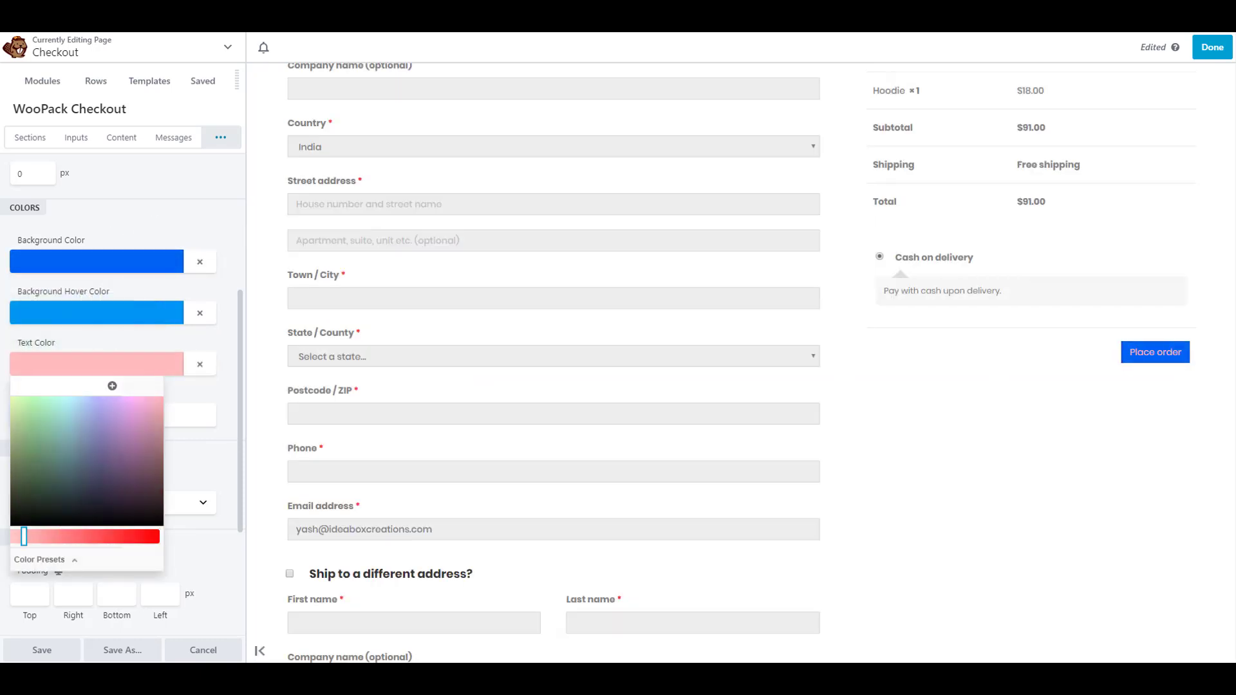
# Step: Set the button text colour to white and padding 10, 20, 10, 20
pyautogui.click(113, 285)
pyautogui.write('20')
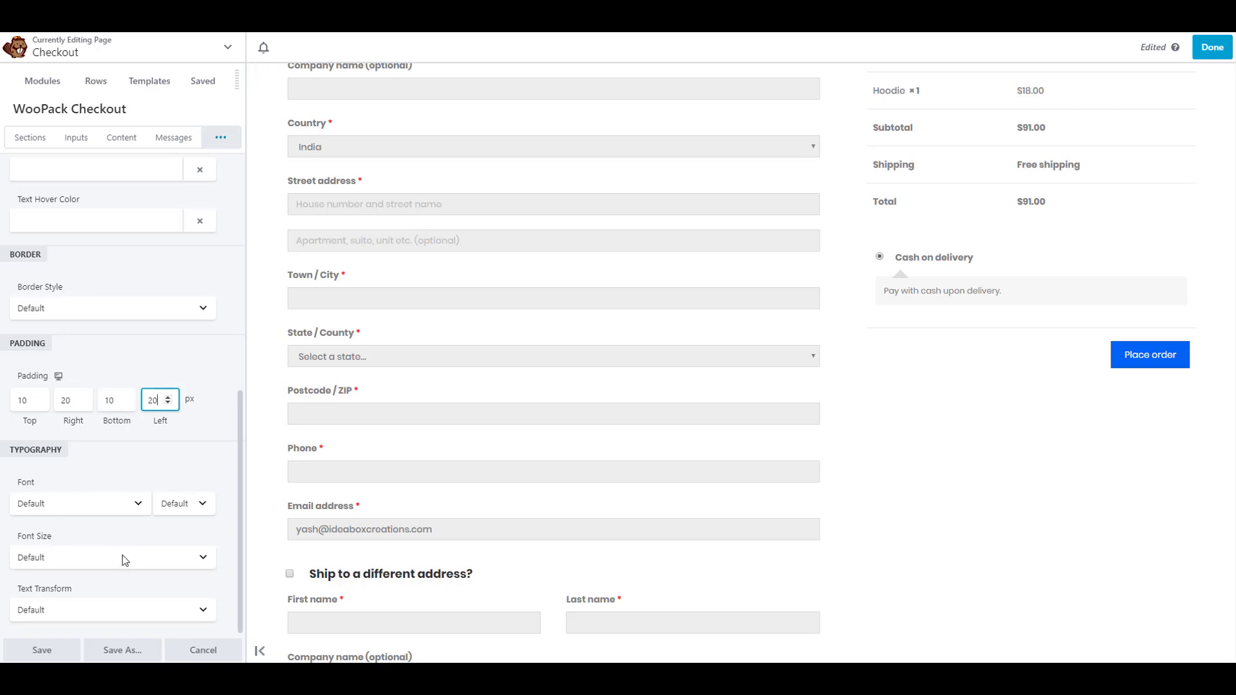
pyautogui.click(222, 136)
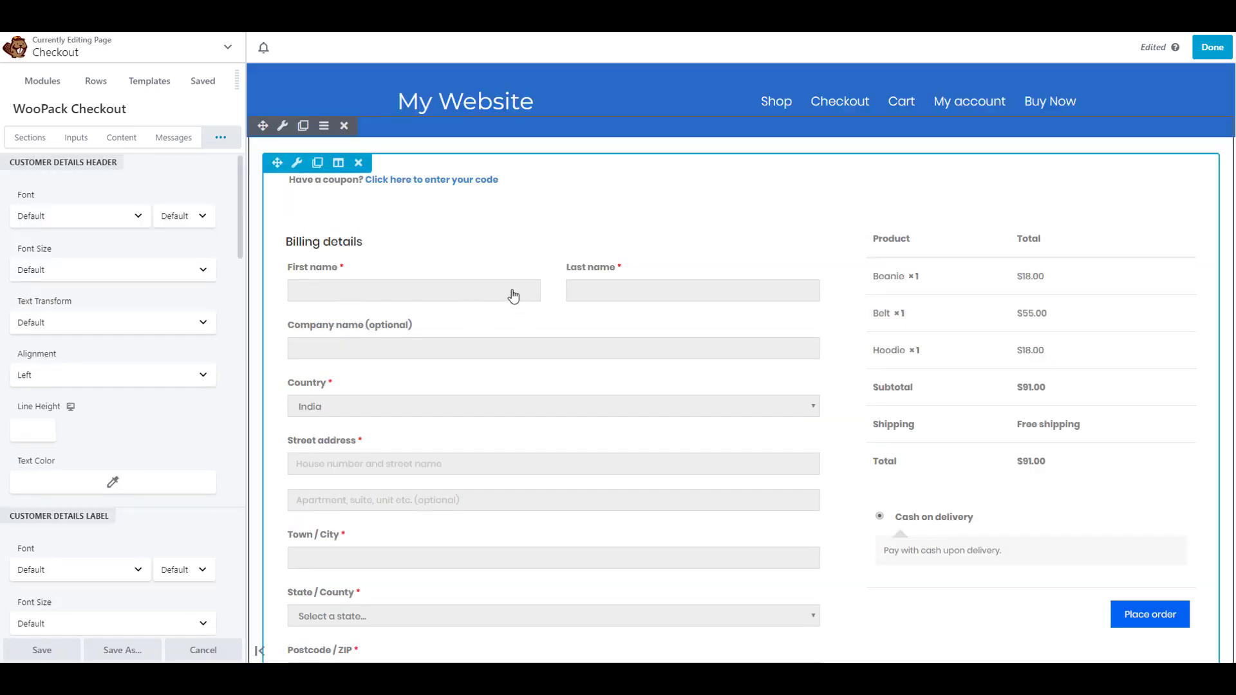
pyautogui.scroll(-3)
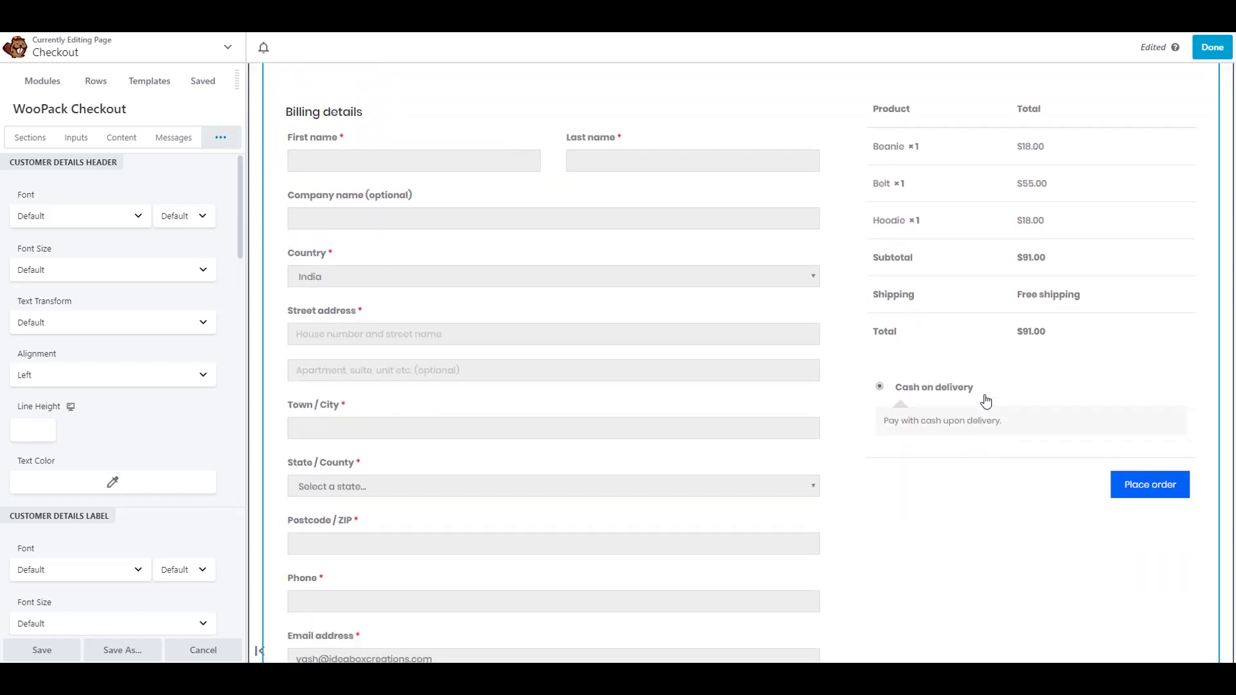
pyautogui.scroll(-3)
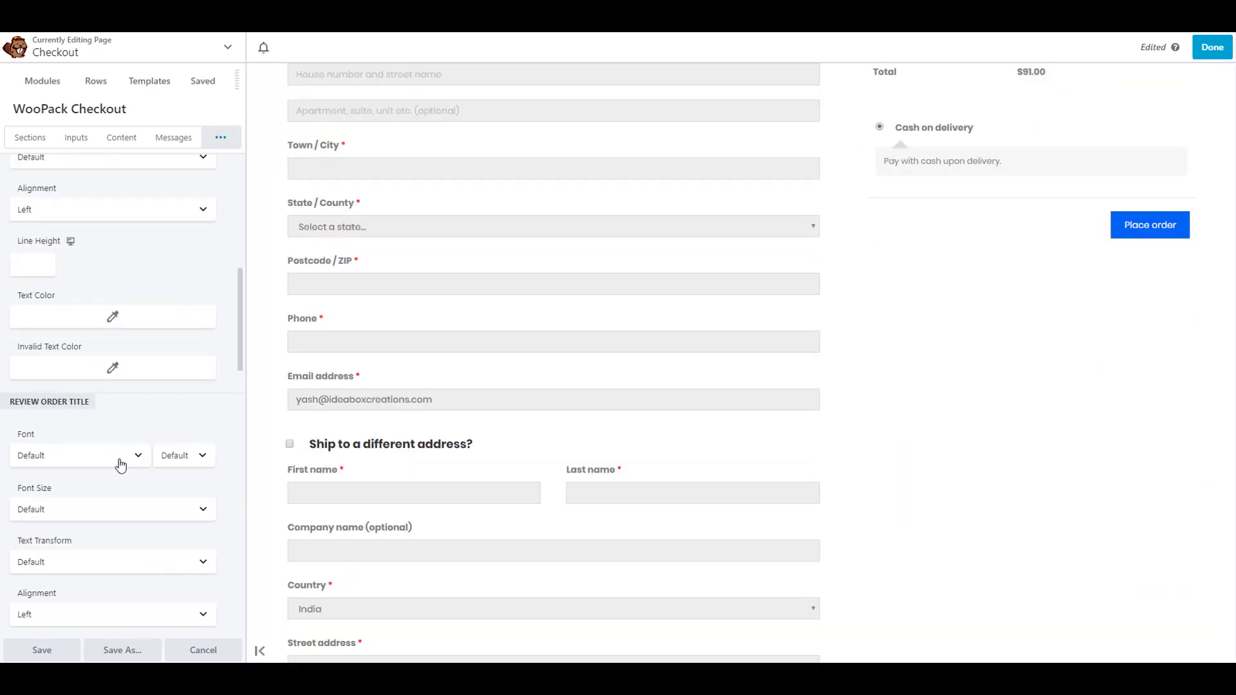
pyautogui.scroll(-3)
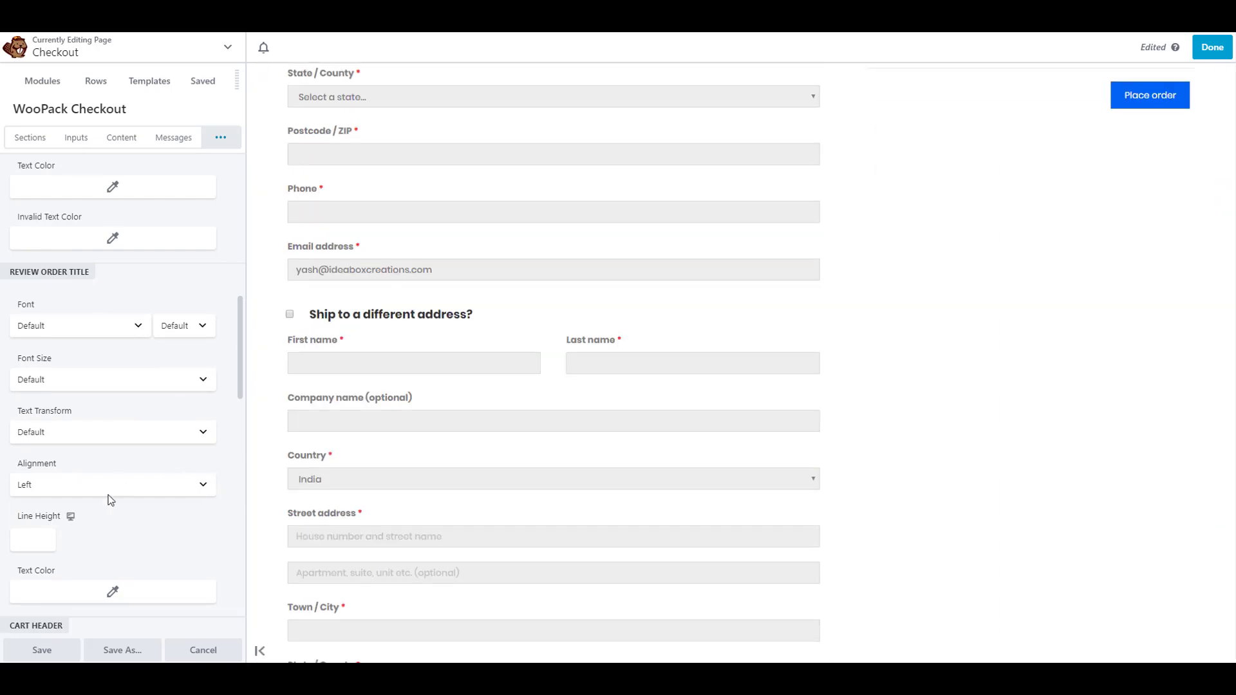
pyautogui.scroll(-3)
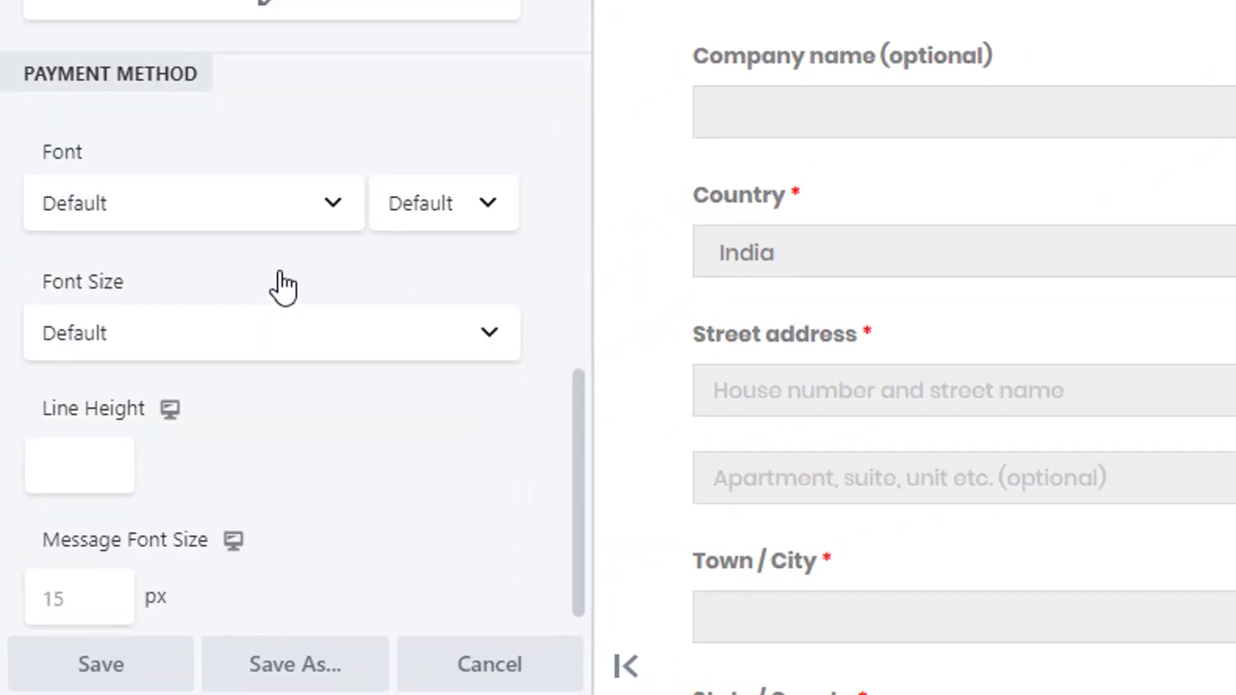
pyautogui.scroll(-3)
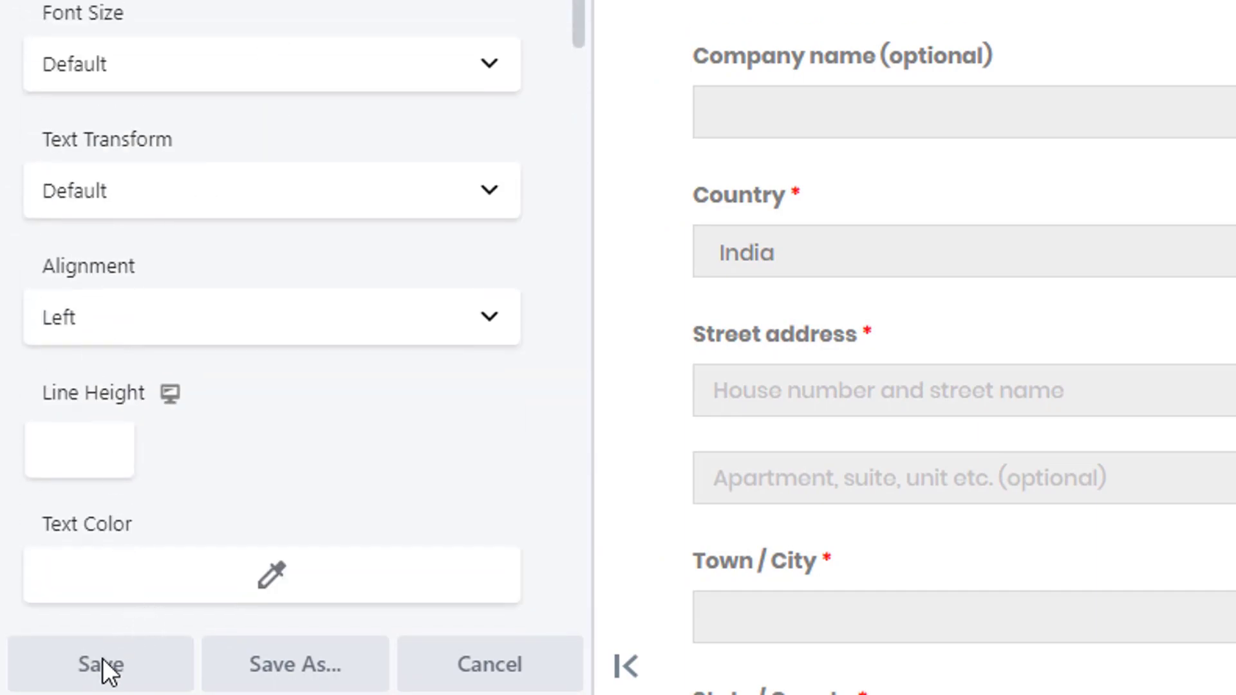
# Step: Save the WooPack Checkout module settings, returning to the styled two-column checkout
pyautogui.click(99, 665)
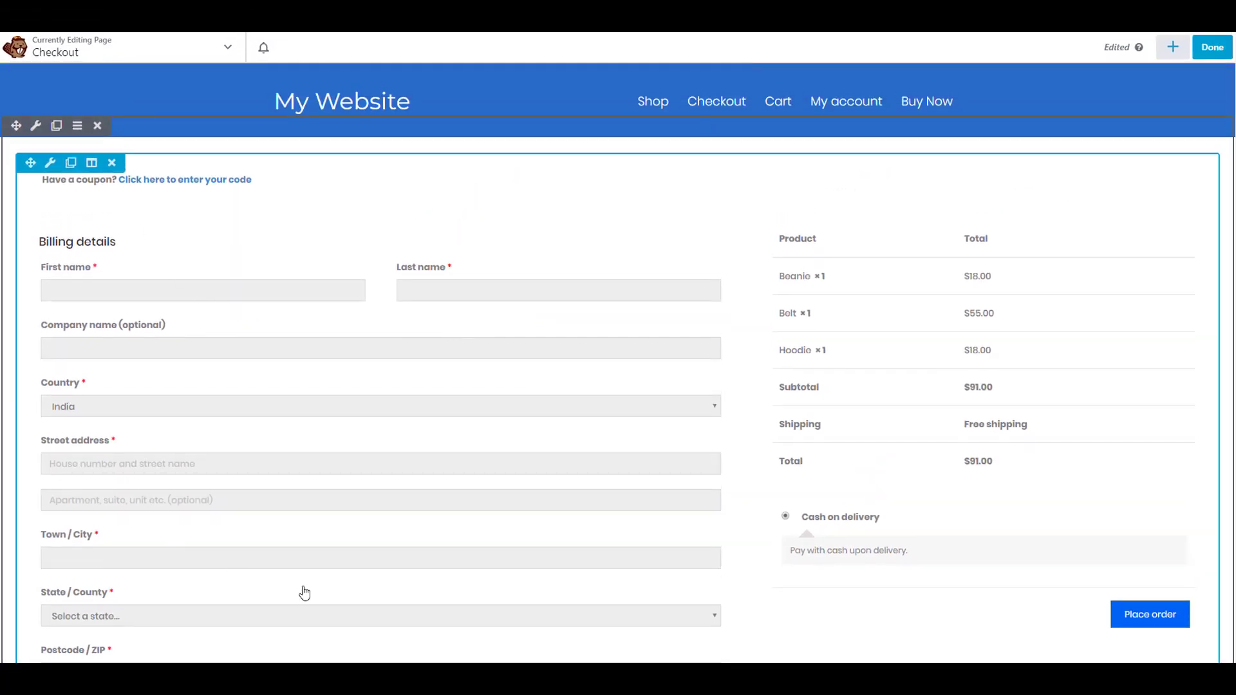
pyautogui.moveTo(219, 438)
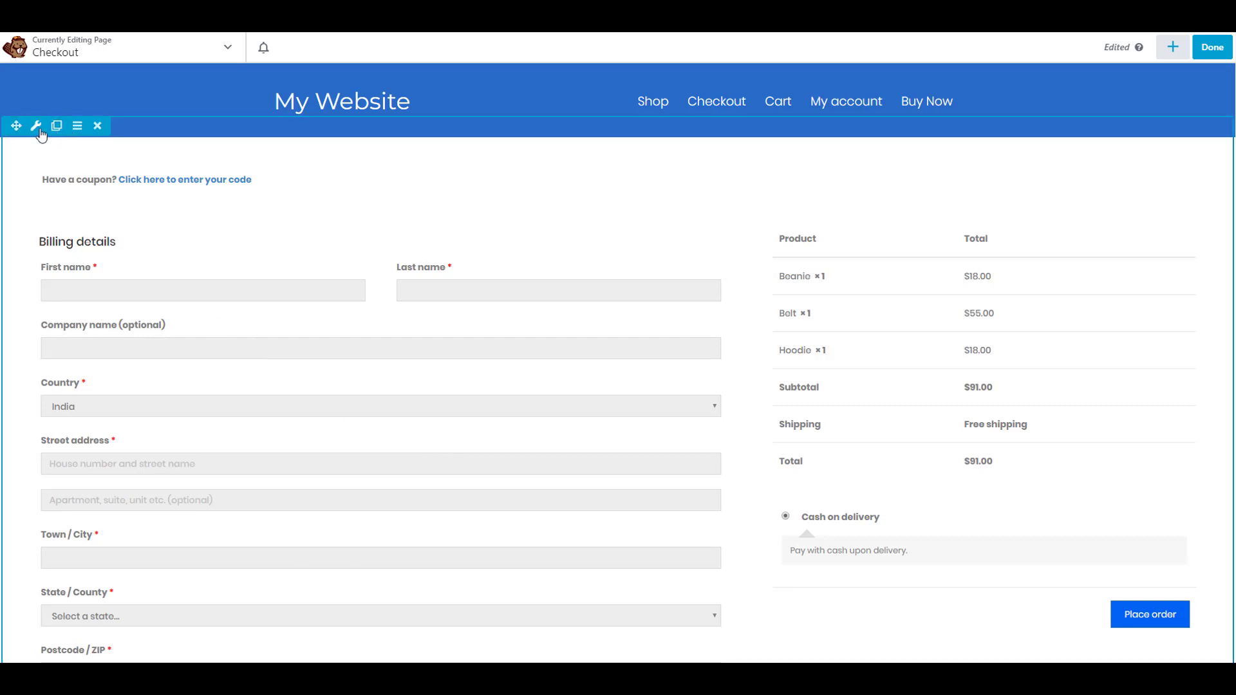
# Step: Give the checkout row a fixed 1200 px content width and a light grey colour background, and save
pyautogui.click(36, 126)
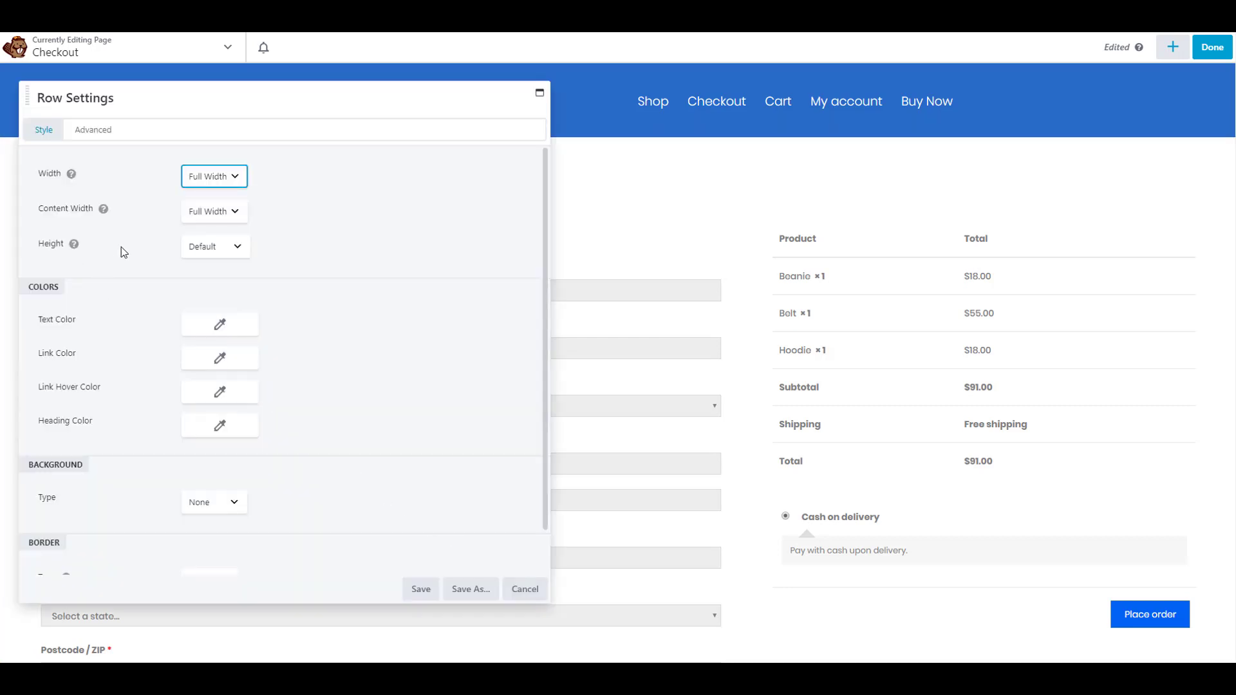
pyautogui.click(214, 212)
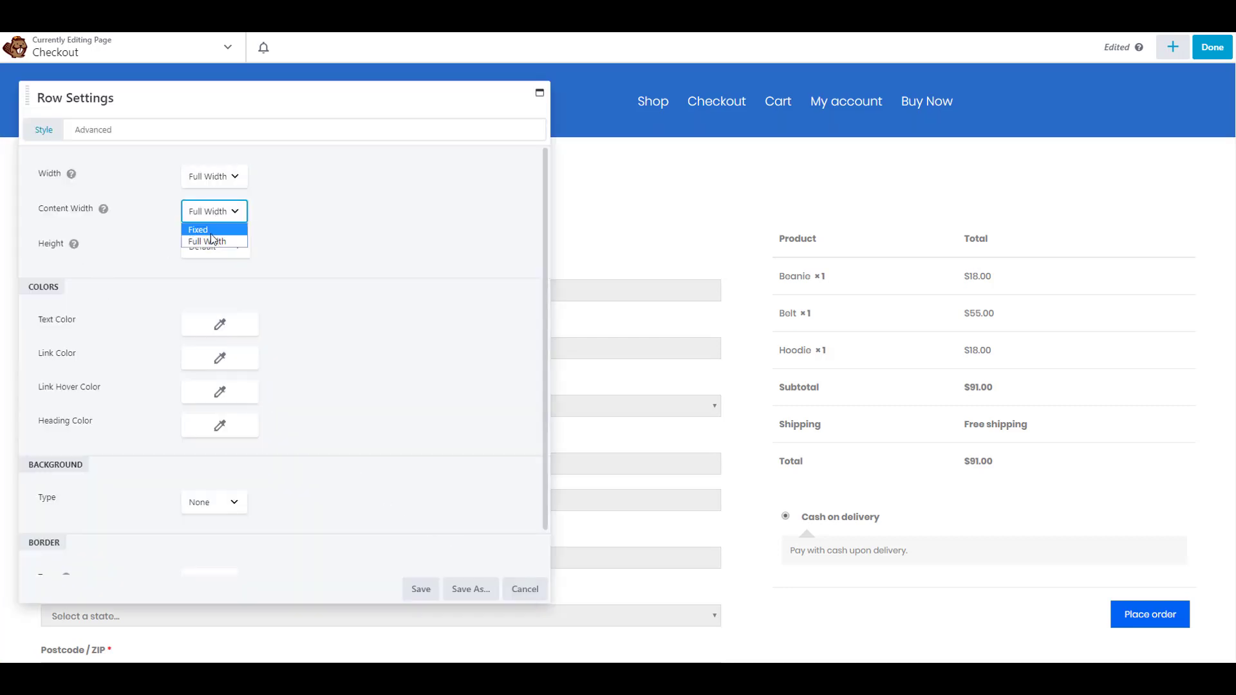
pyautogui.click(199, 229)
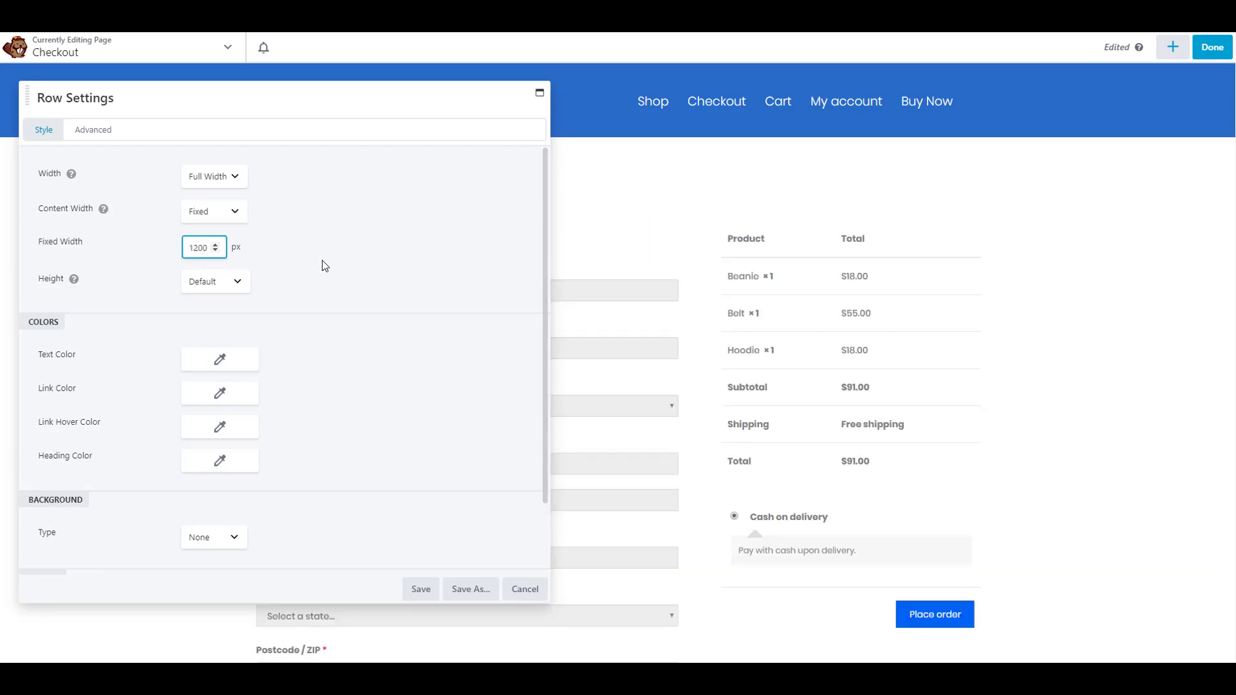
pyautogui.scroll(-3)
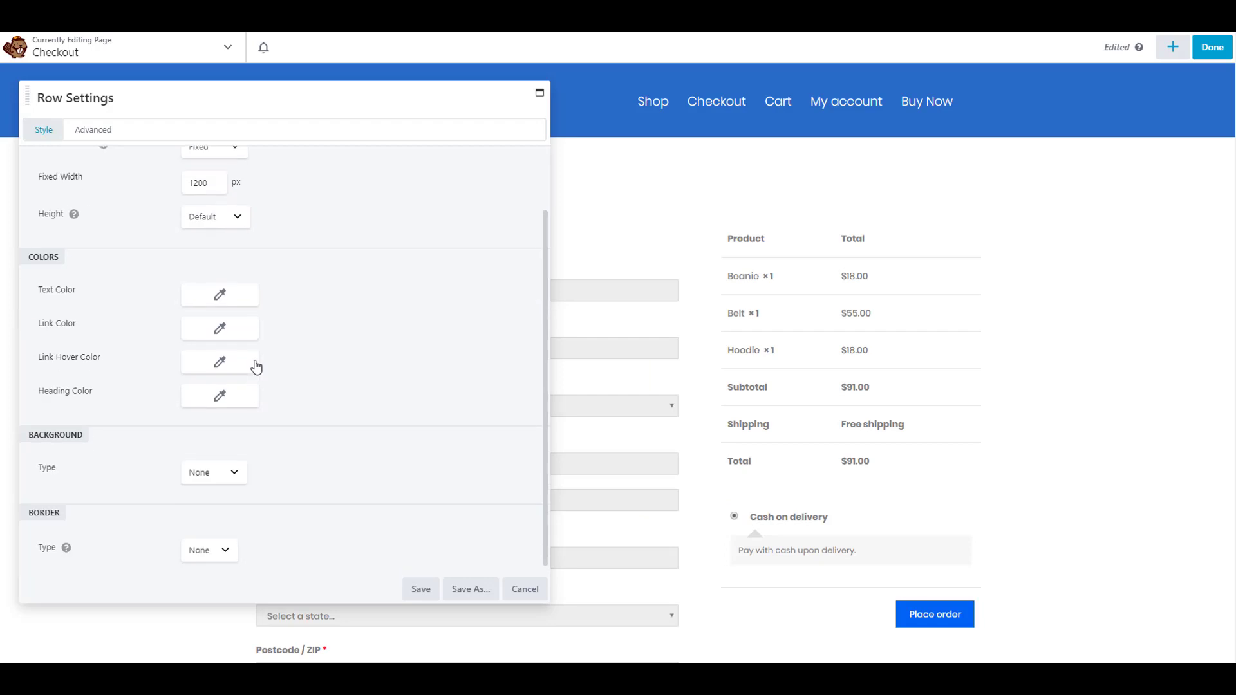
pyautogui.click(213, 473)
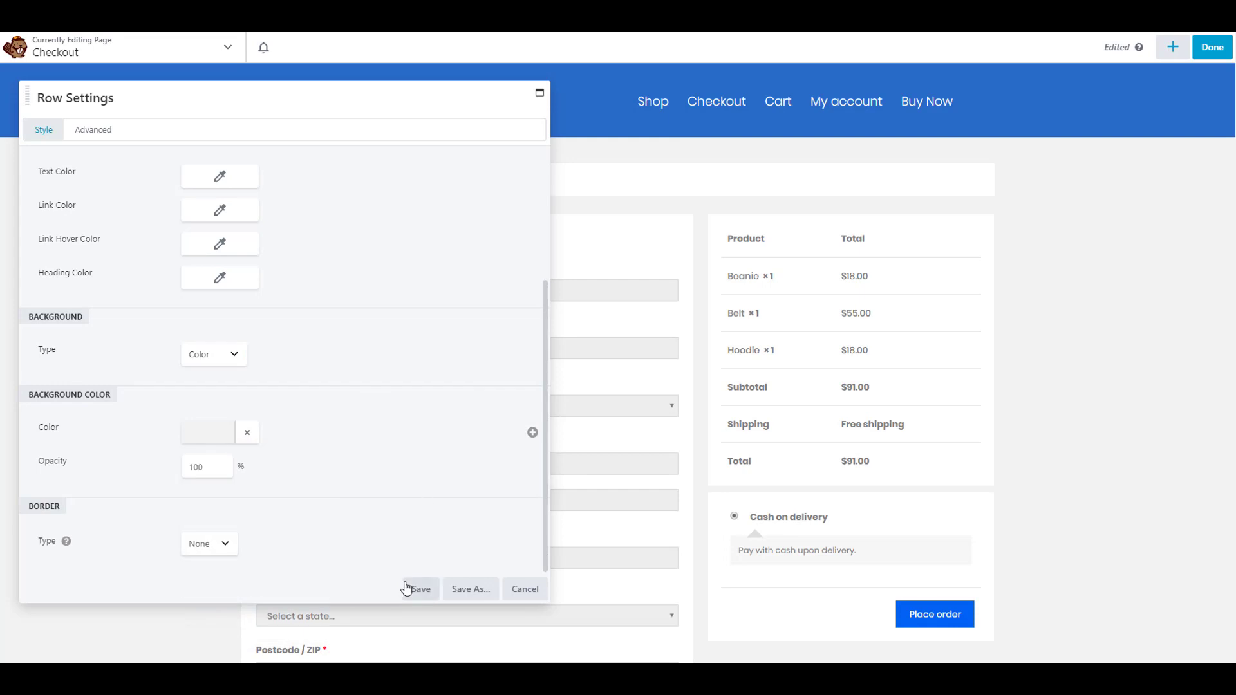
pyautogui.click(417, 589)
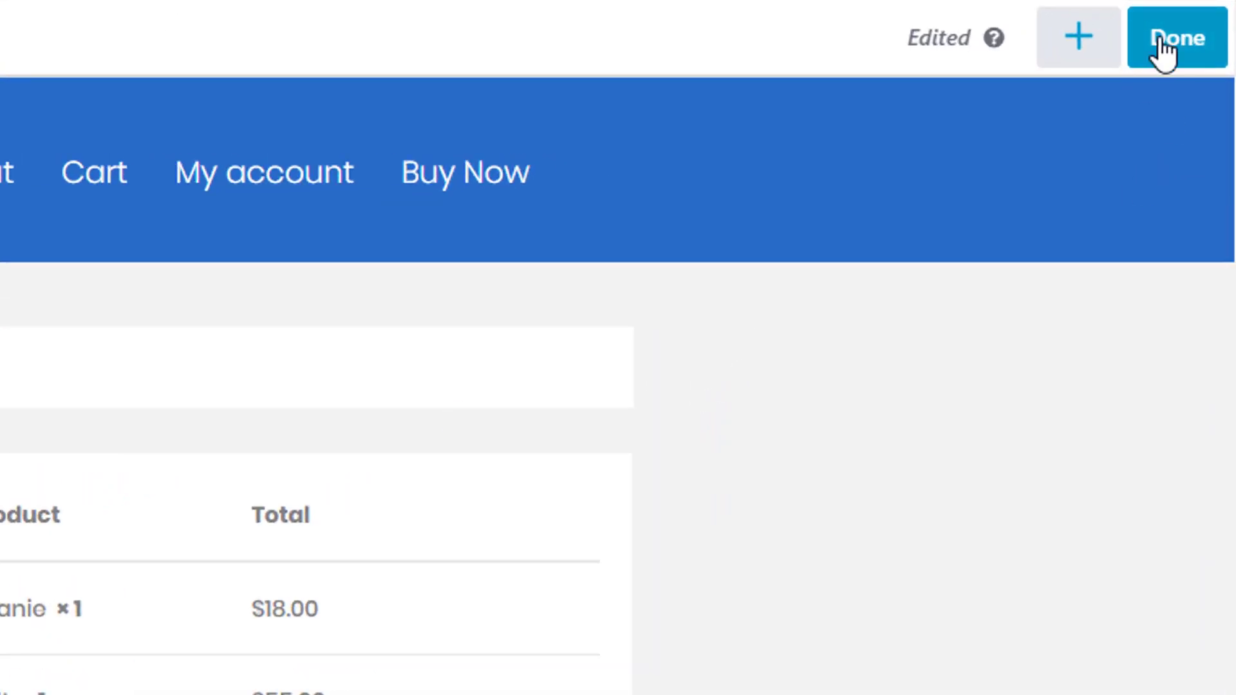
# Step: Finish editing and publish the checkout page live
pyautogui.click(1177, 37)
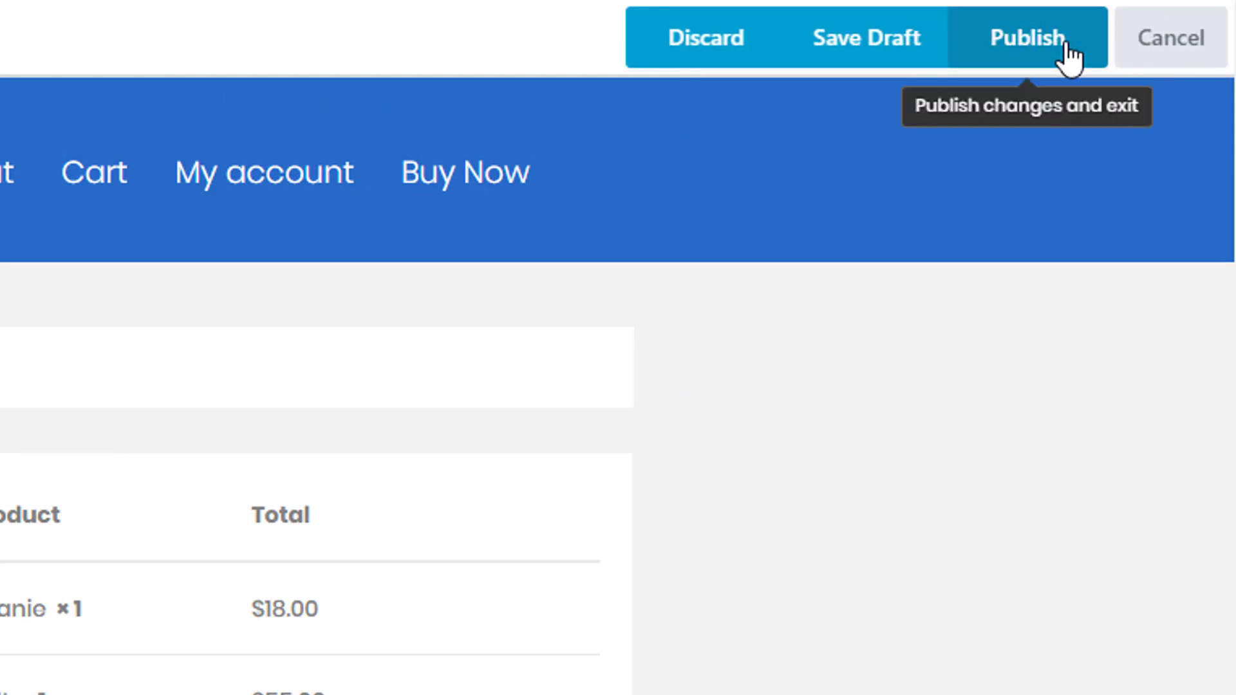
pyautogui.click(1028, 38)
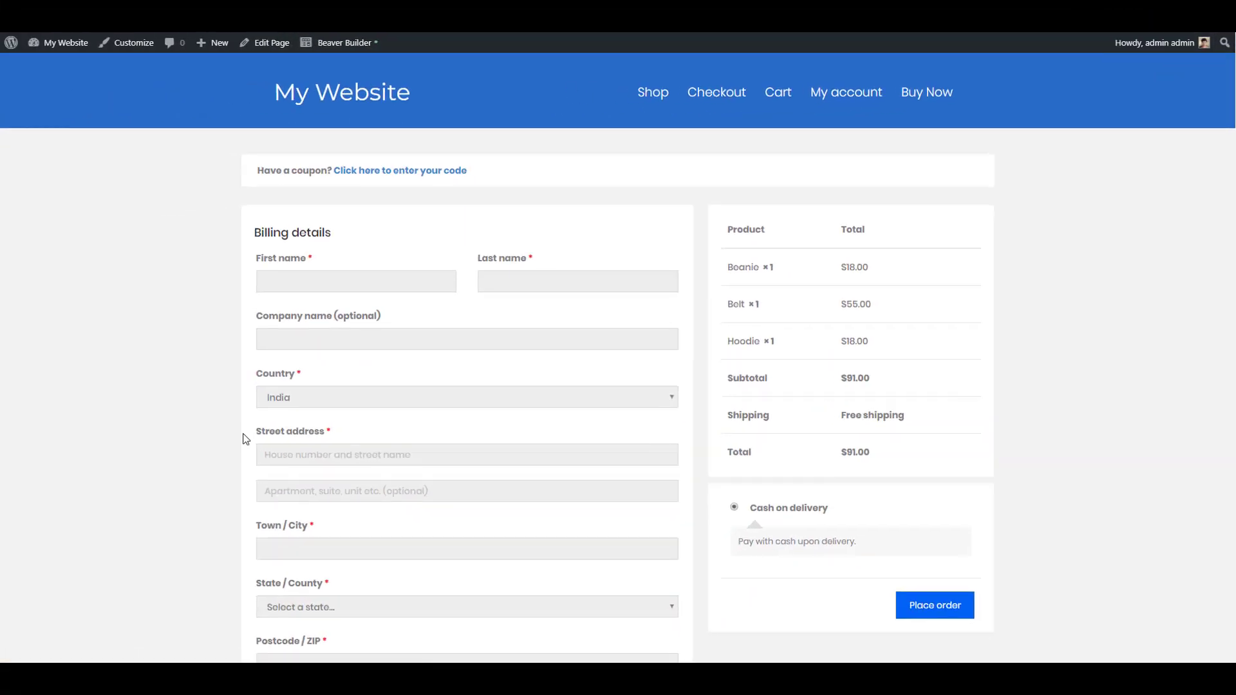
pyautogui.scroll(-3)
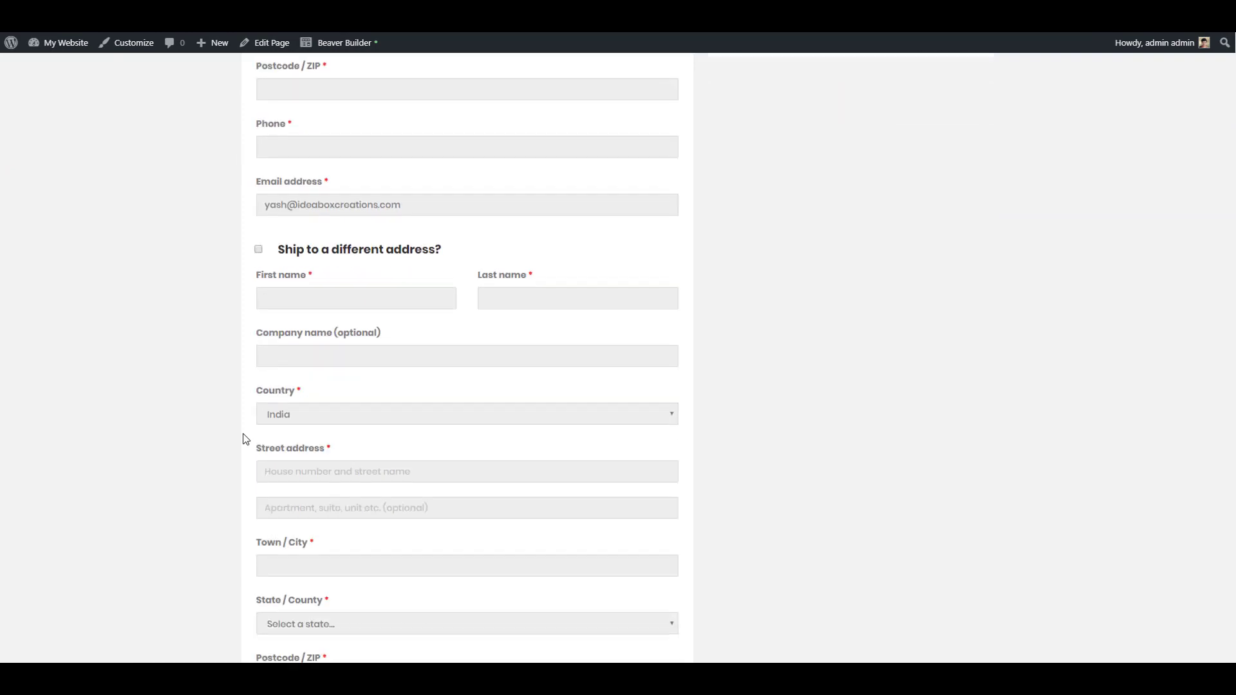